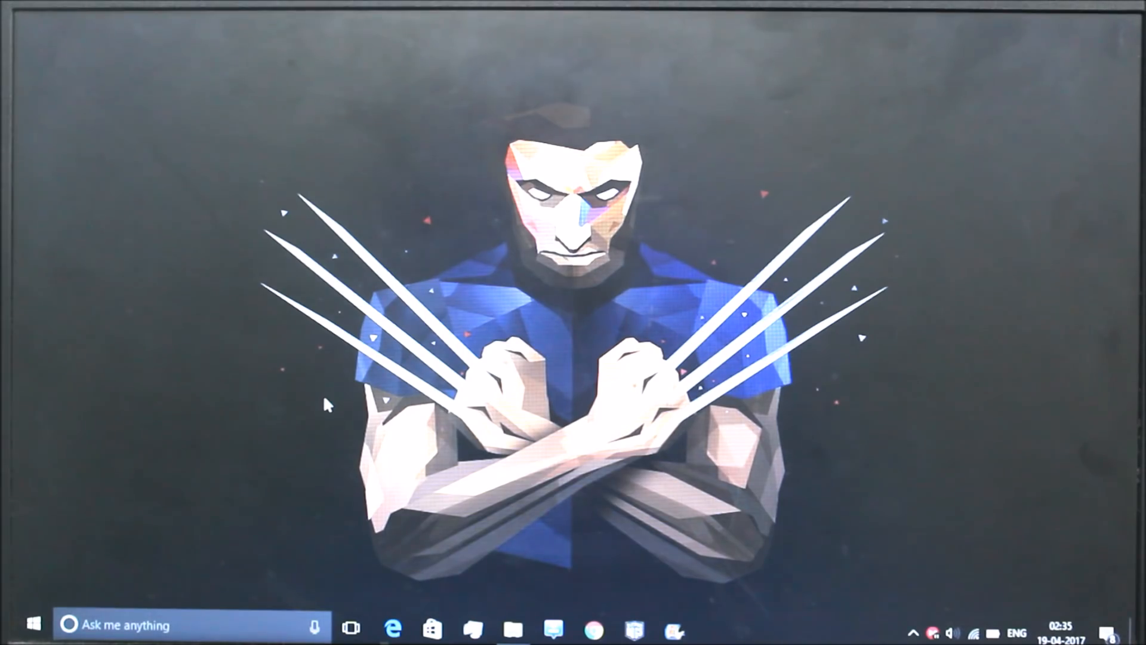
Step: Briefly show the Start app list, then reach the folder holding the Phoenix OS installer
{"action": "left_click", "coordinate": [32, 625]}
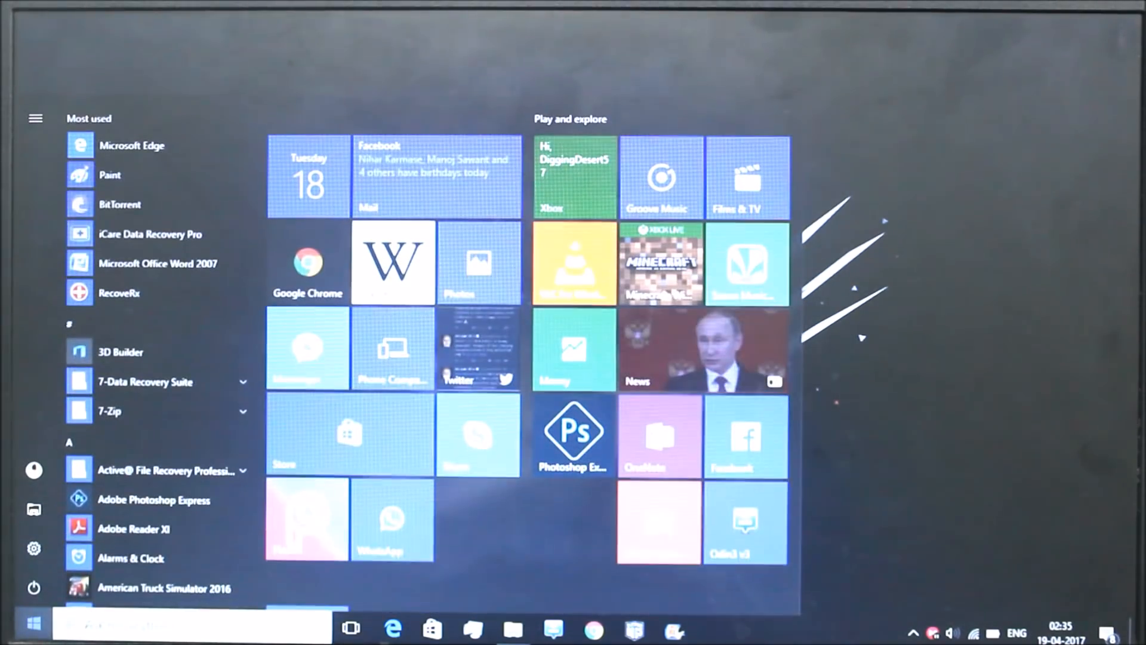
{"action": "left_click", "coordinate": [33, 624]}
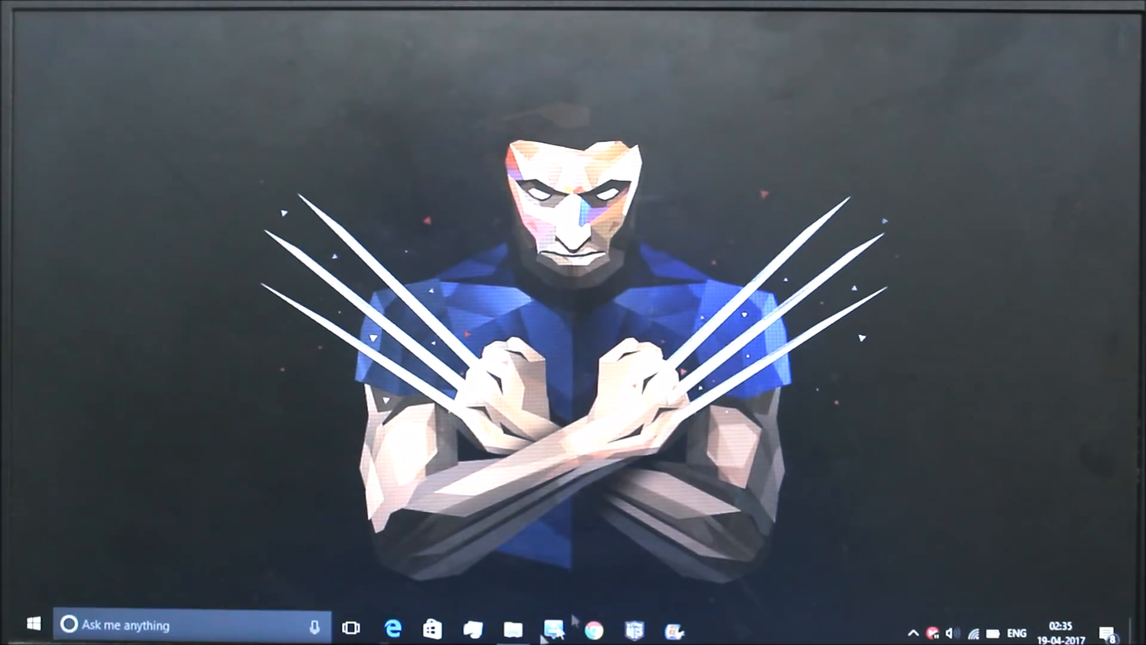
{"action": "left_click", "coordinate": [512, 626]}
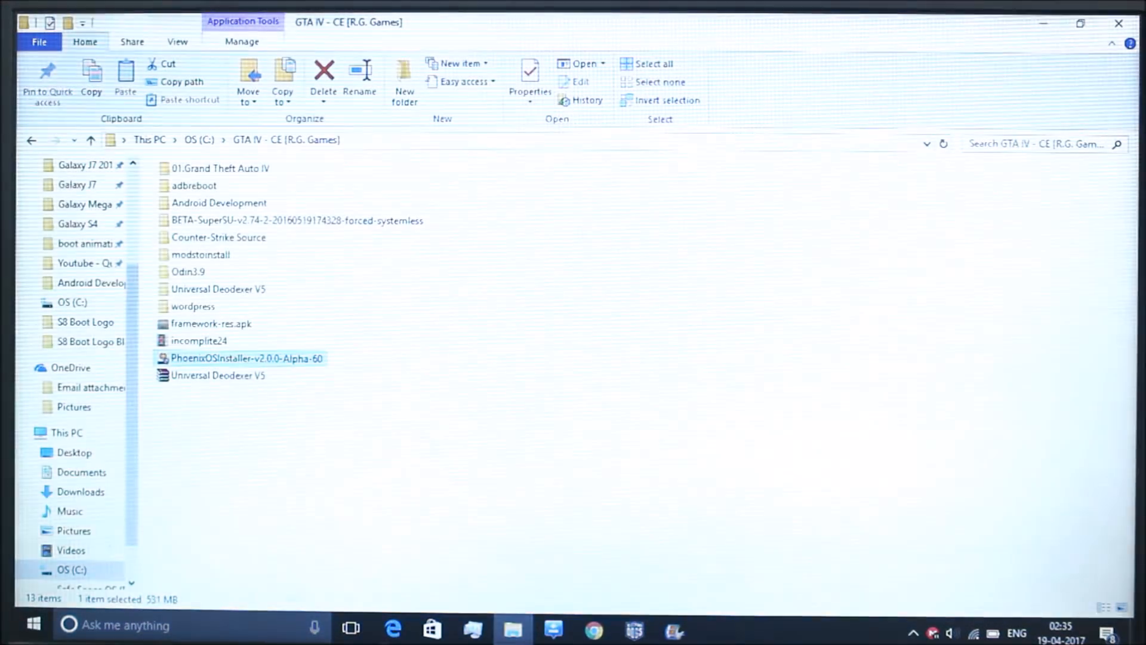
{"action": "mouse_move", "coordinate": [245, 358]}
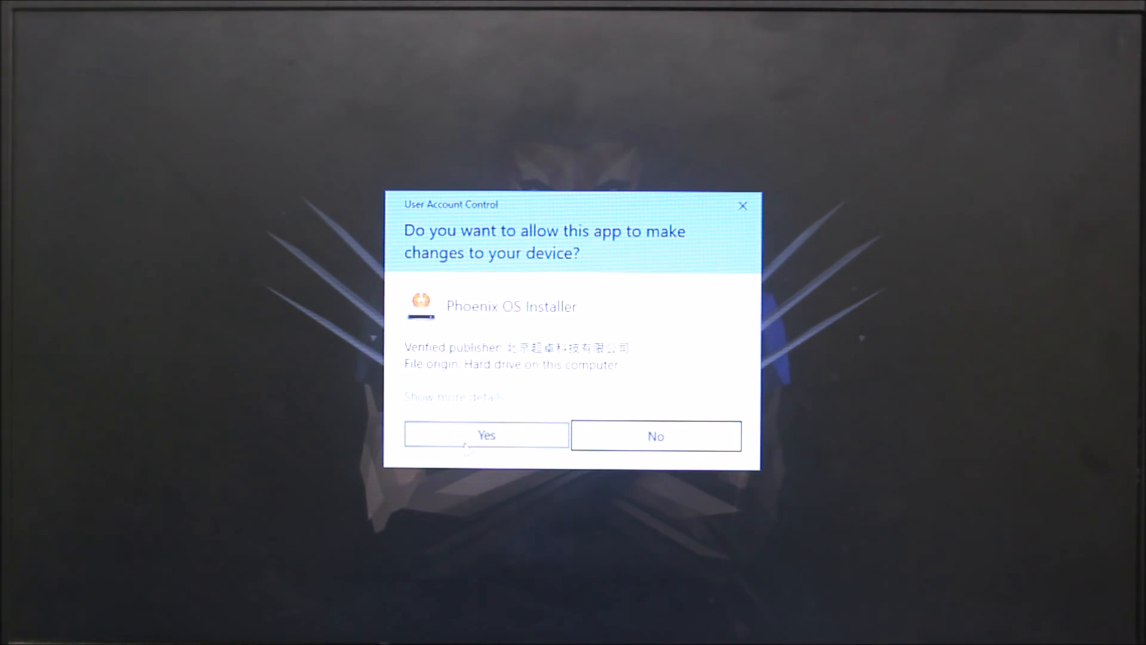
Step: Allow the Phoenix OS installer to run via the User Account Control prompt
{"action": "left_click", "coordinate": [486, 435]}
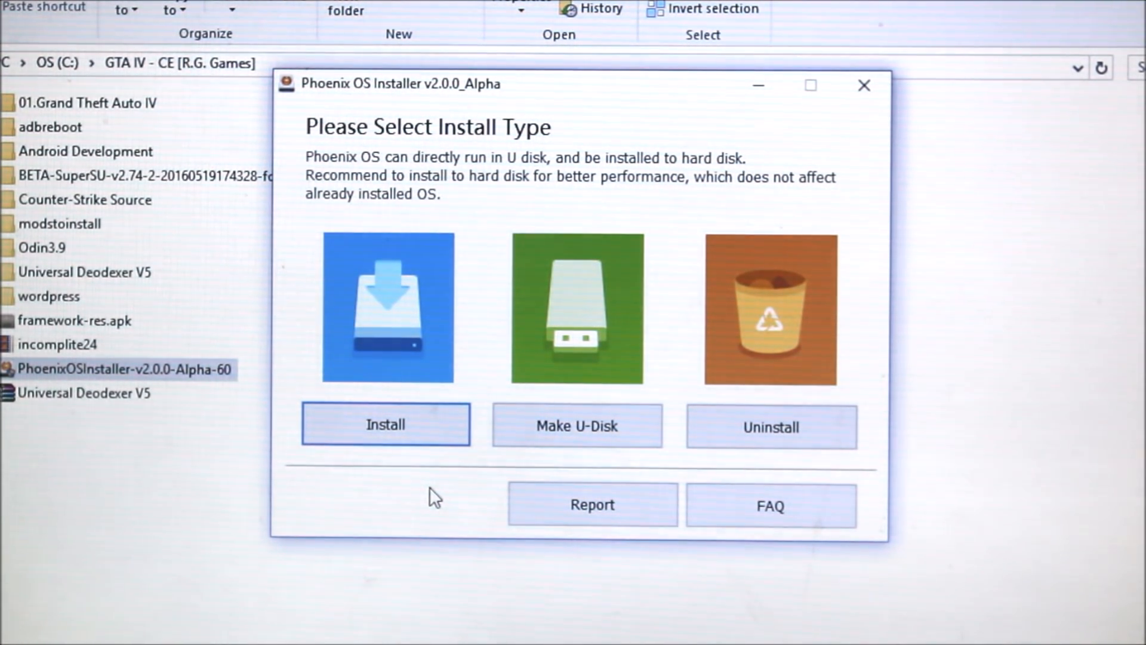
{"action": "mouse_move", "coordinate": [408, 403]}
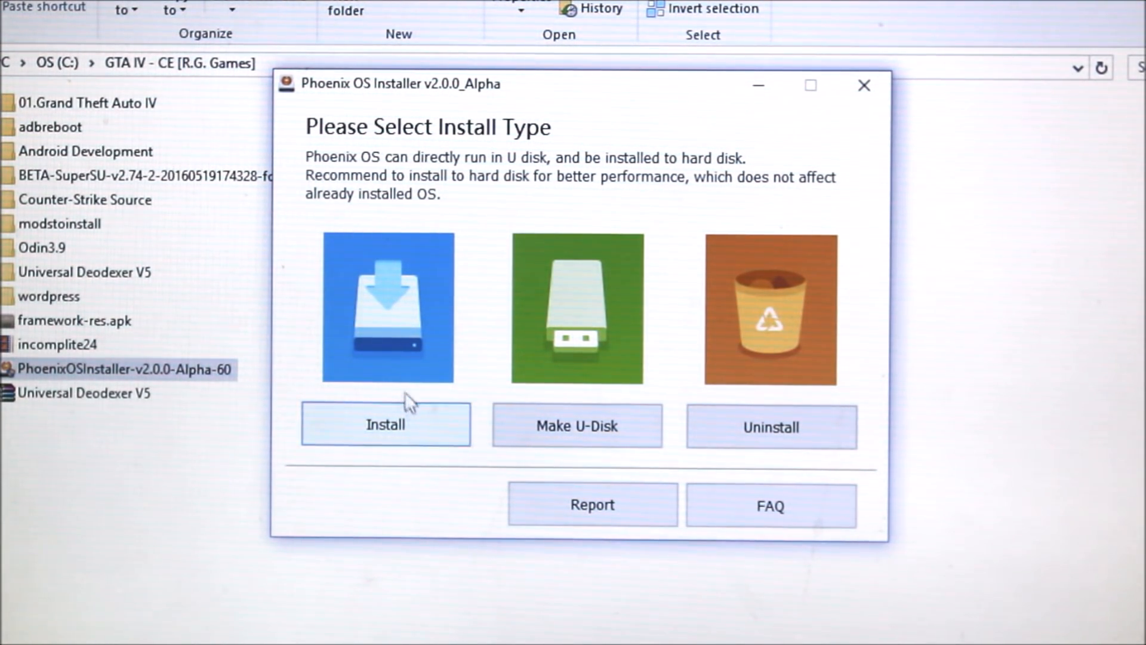
{"action": "mouse_move", "coordinate": [578, 454]}
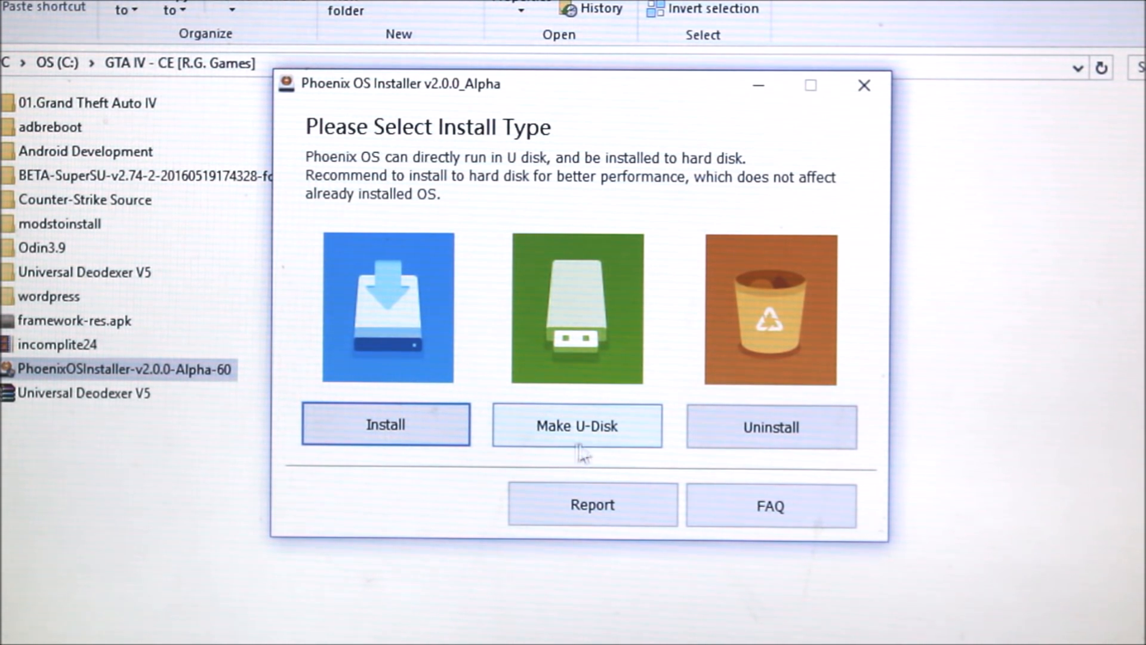
{"action": "mouse_move", "coordinate": [333, 418]}
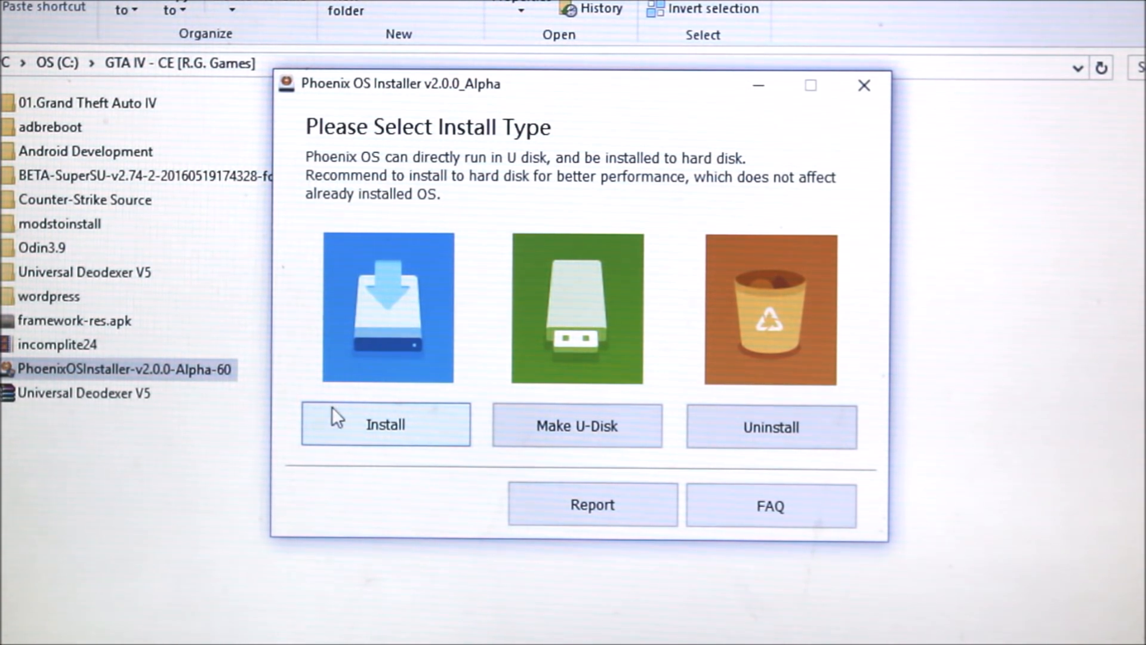
Step: Choose hard-disk Install with drive C: as target and proceed to the data size step
{"action": "left_click", "coordinate": [386, 424]}
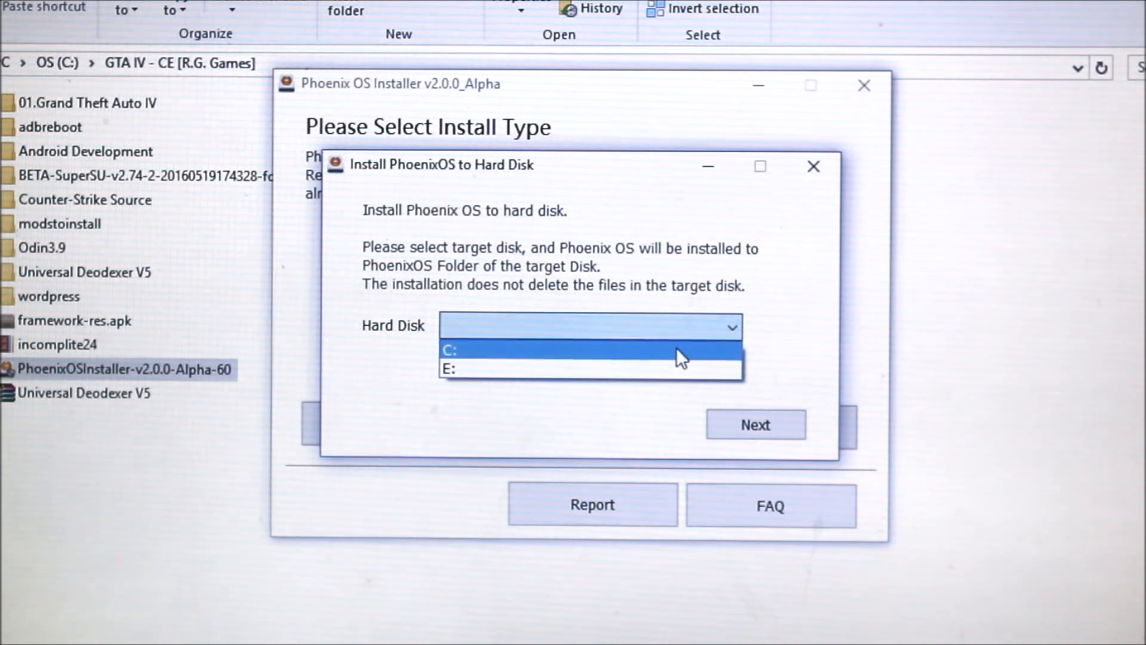
{"action": "left_click", "coordinate": [447, 350]}
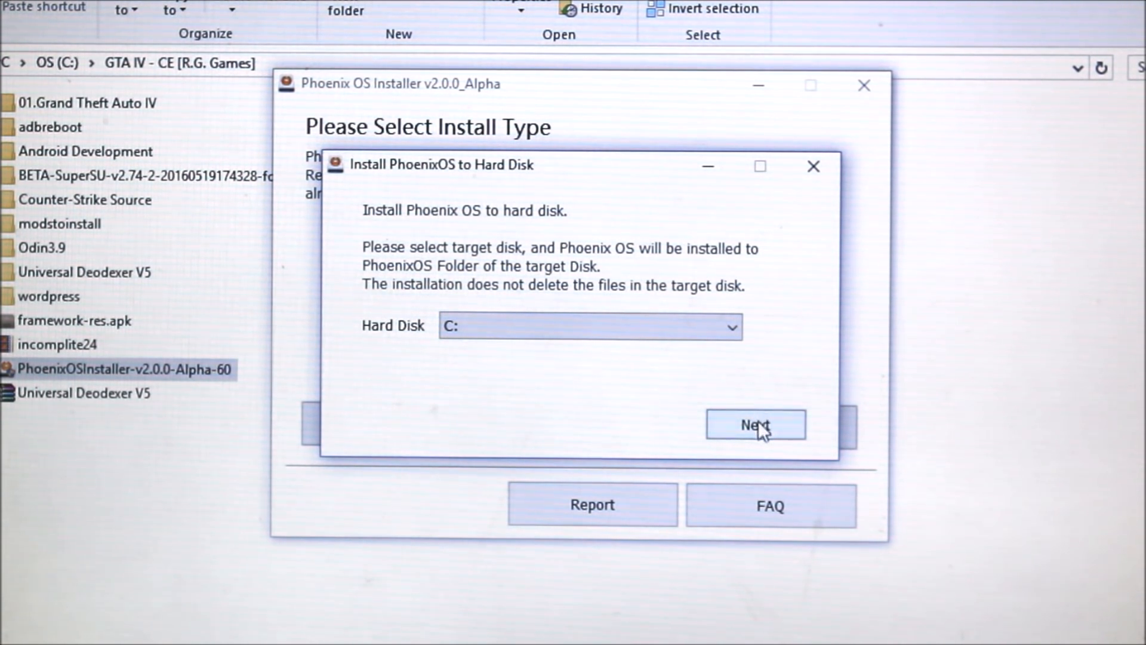
{"action": "left_click", "coordinate": [755, 423]}
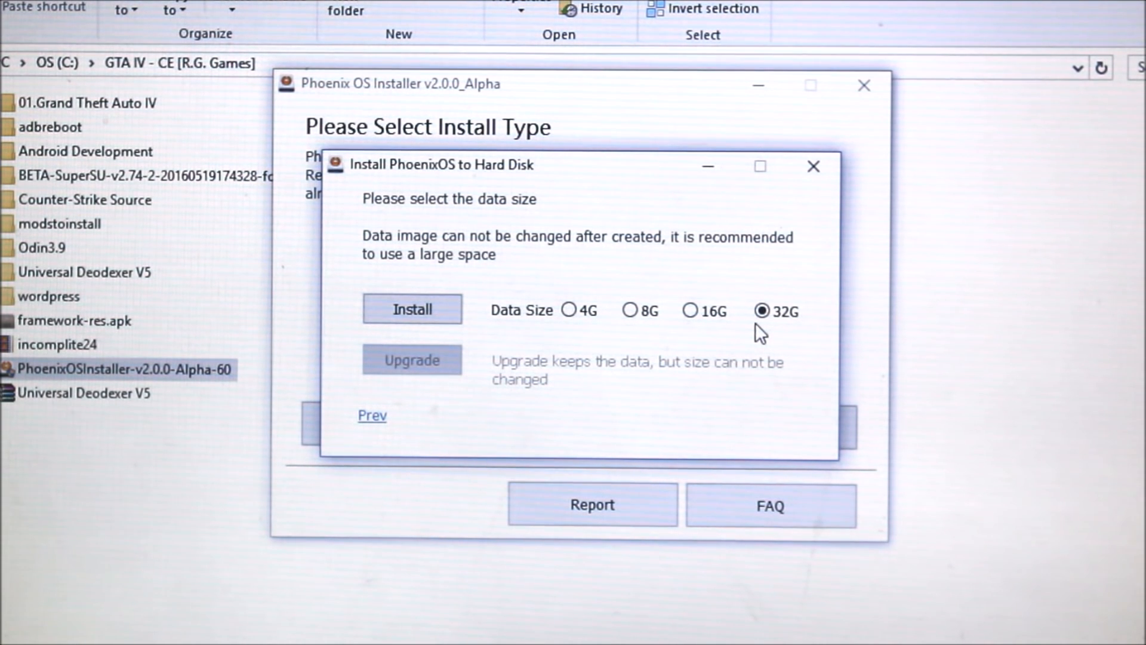
{"action": "mouse_move", "coordinate": [631, 349]}
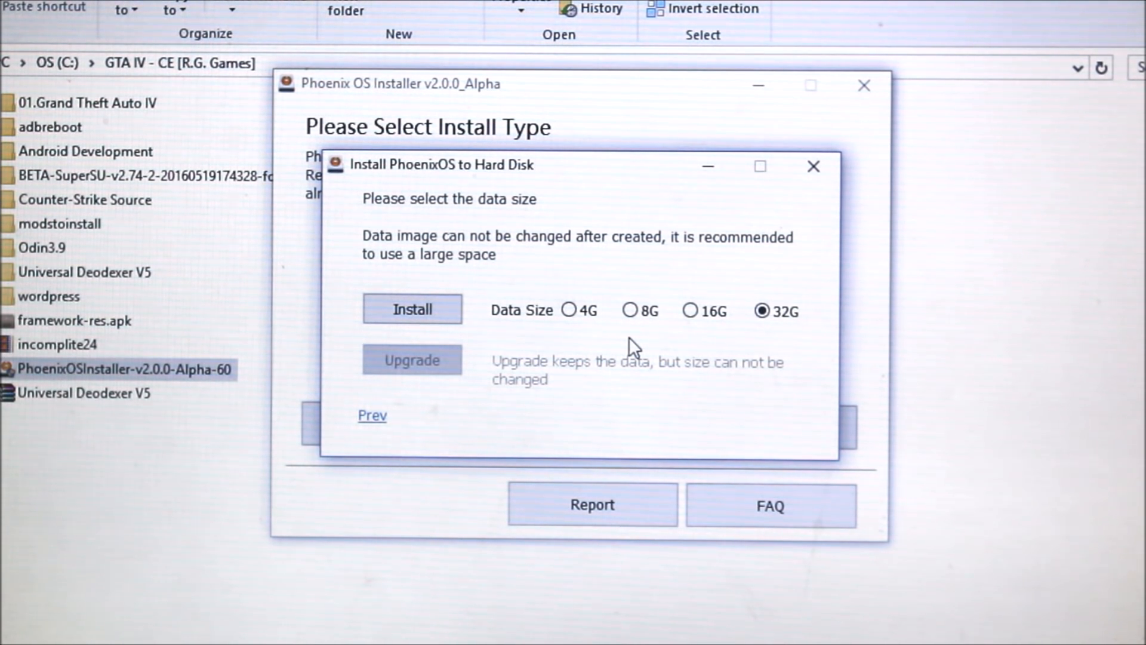
{"action": "mouse_move", "coordinate": [633, 334]}
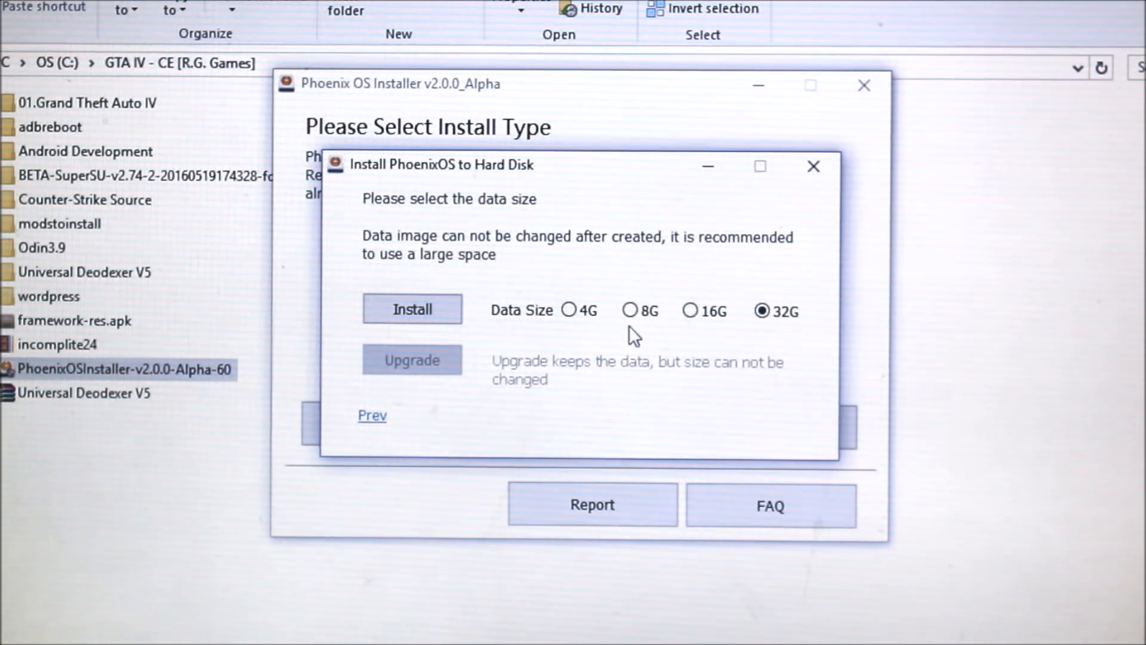
Step: Install Phoenix OS with an 8G data size to C:\PhoenixOS
{"action": "left_click", "coordinate": [629, 311]}
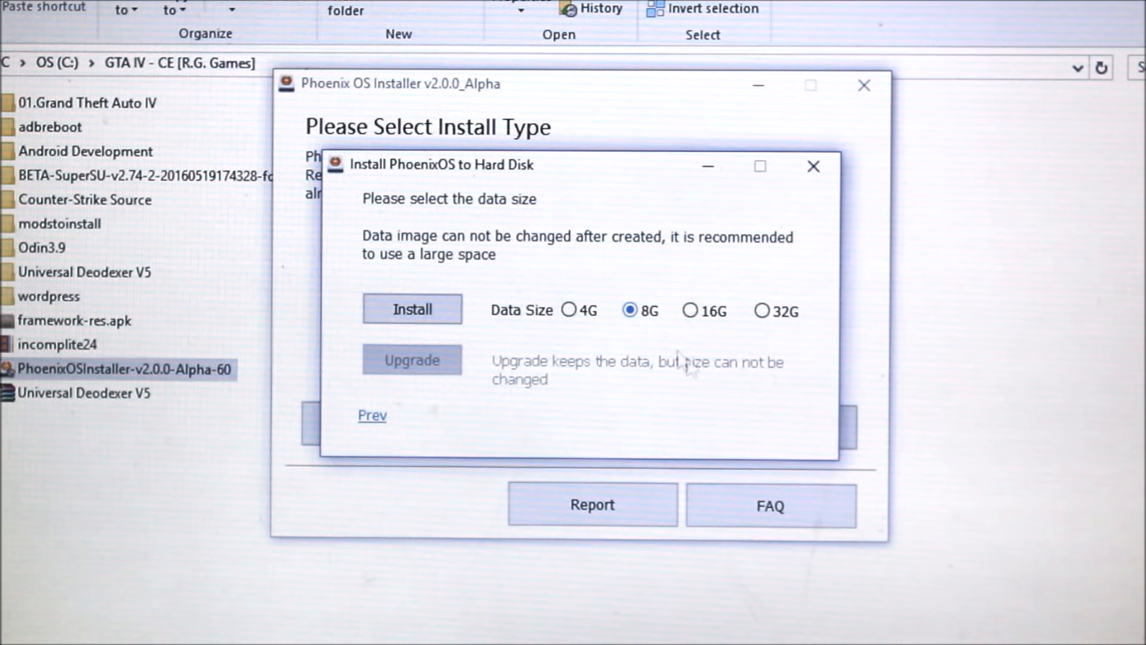
{"action": "mouse_move", "coordinate": [402, 281]}
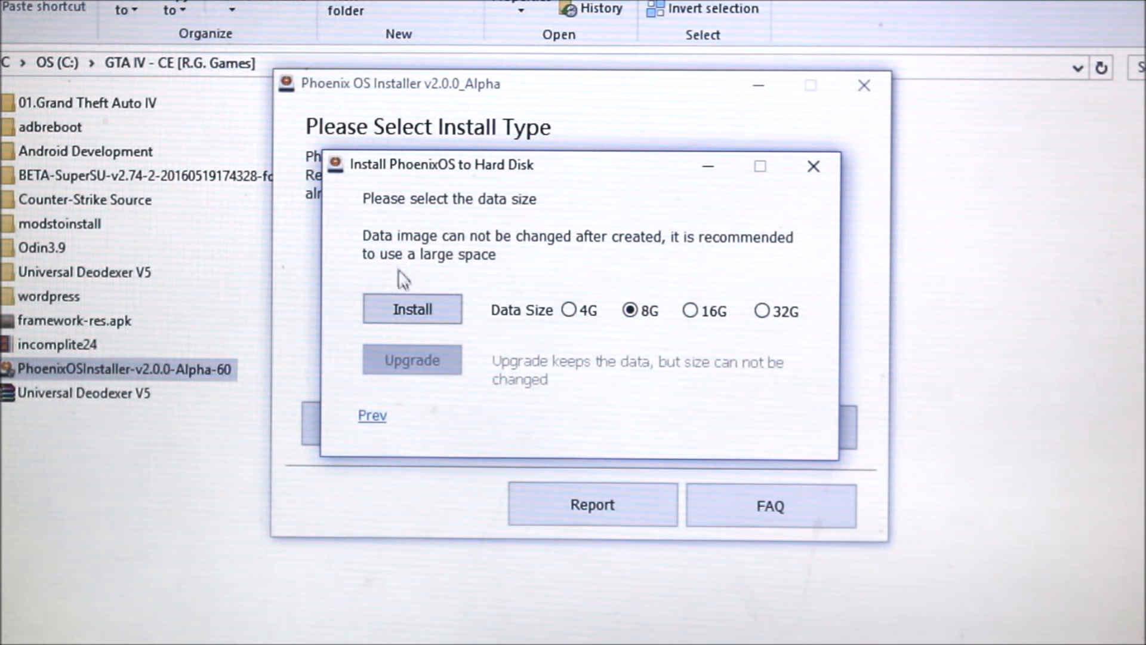
{"action": "left_click", "coordinate": [412, 308]}
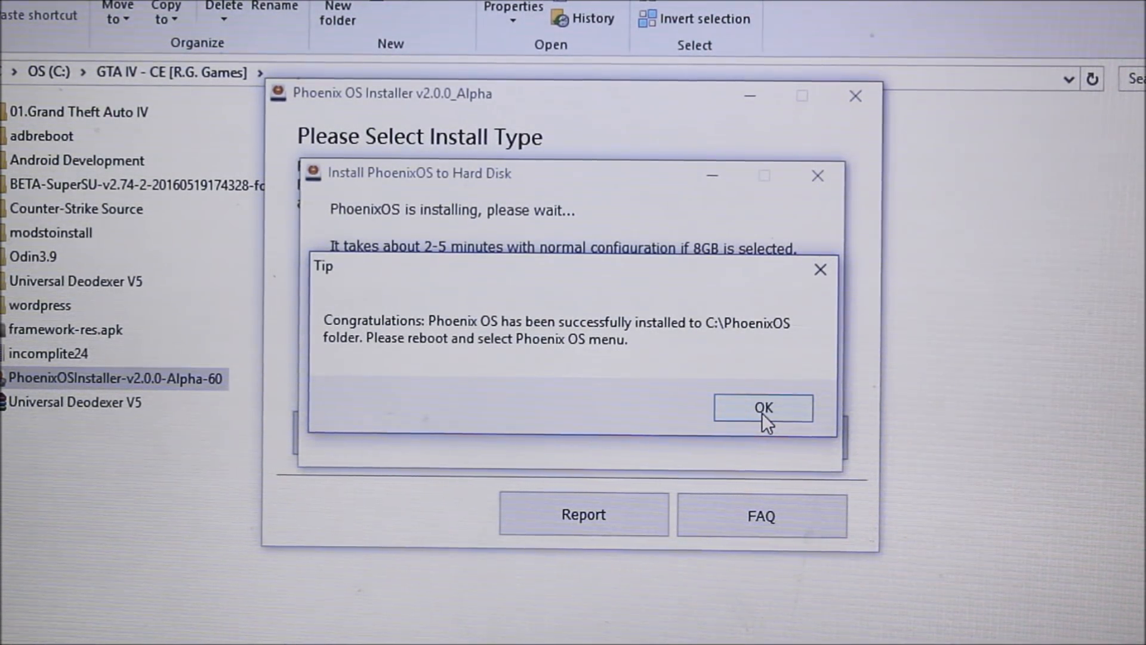
Step: Dismiss the success tip and restart the computer into the boot menu
{"action": "left_click", "coordinate": [762, 407]}
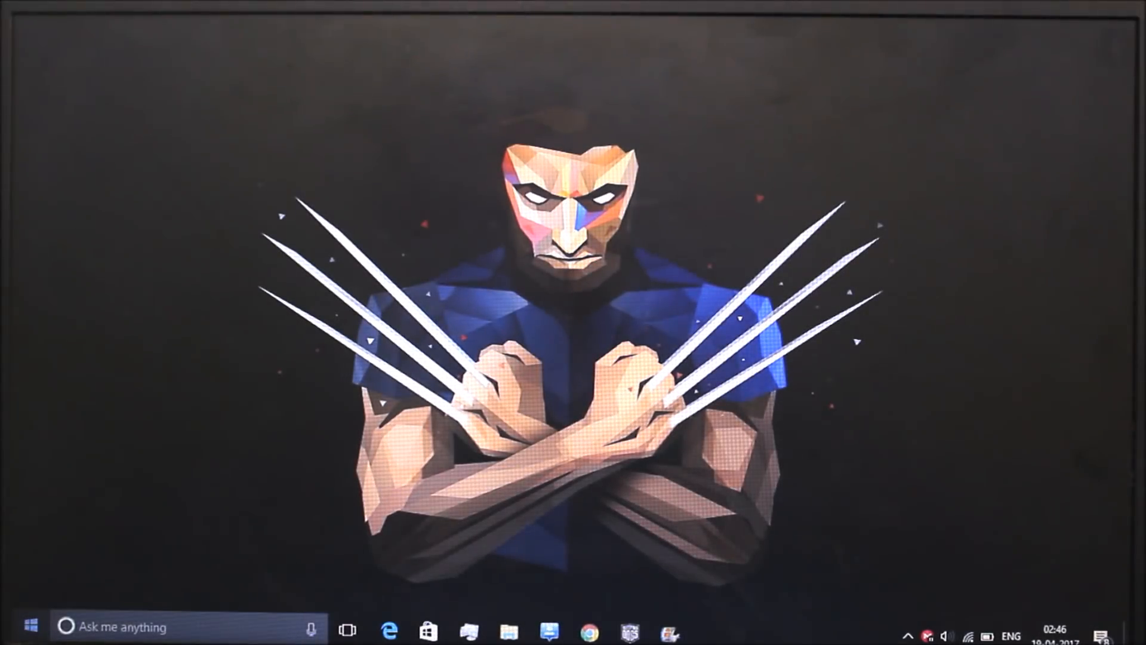
{"action": "left_click", "coordinate": [14, 627]}
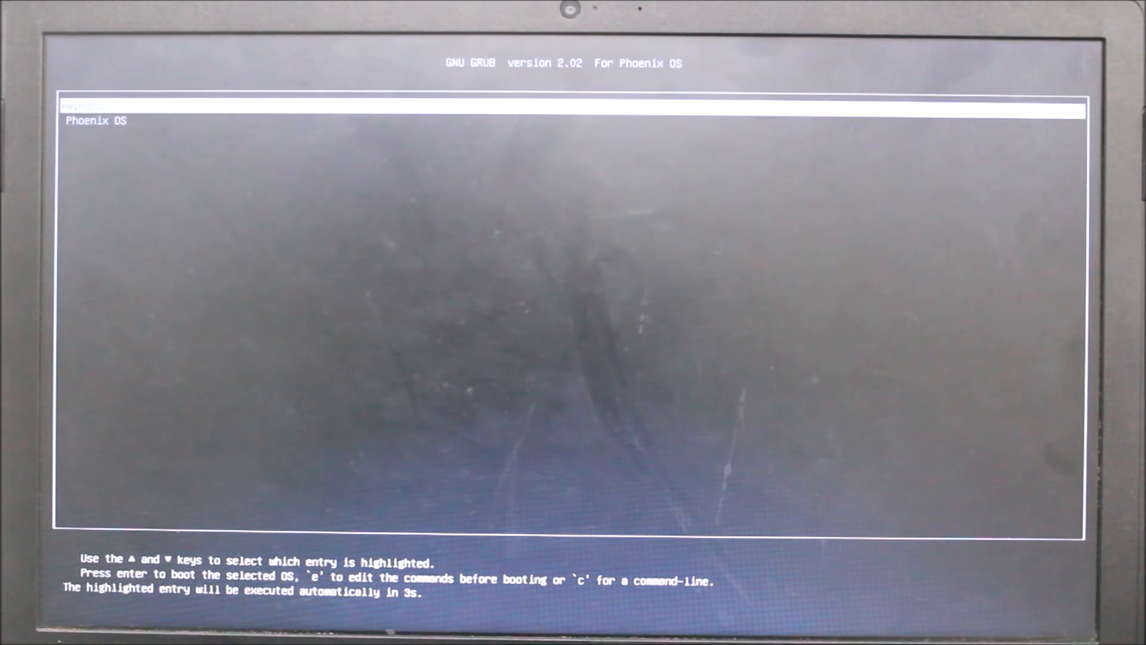
Step: Select the Phoenix OS entry in GRUB and boot to its welcome screen
{"action": "key", "text": "Down"}
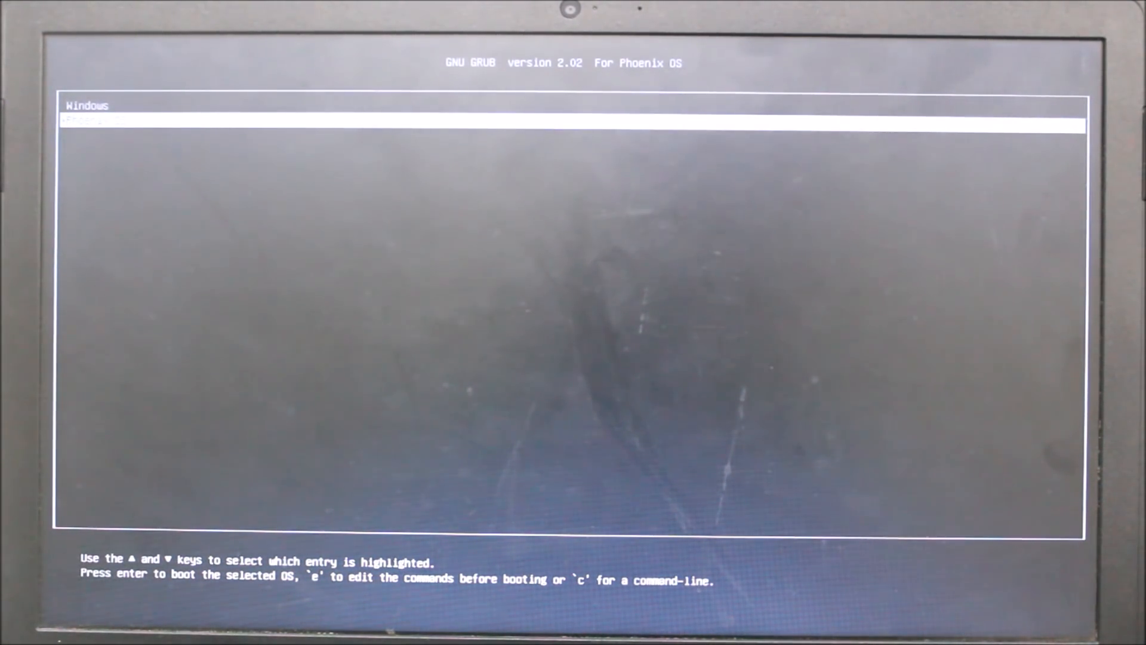
{"action": "key", "text": "enter"}
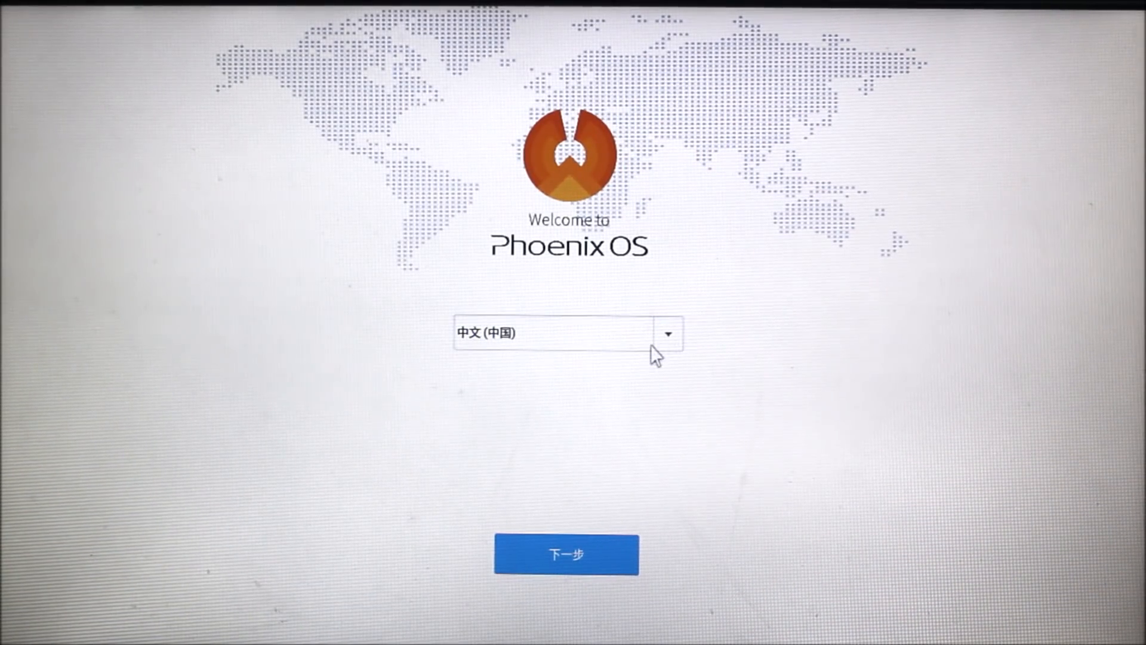
Step: Set the setup language to English (United States) and continue to the license agreement
{"action": "left_click", "coordinate": [667, 333]}
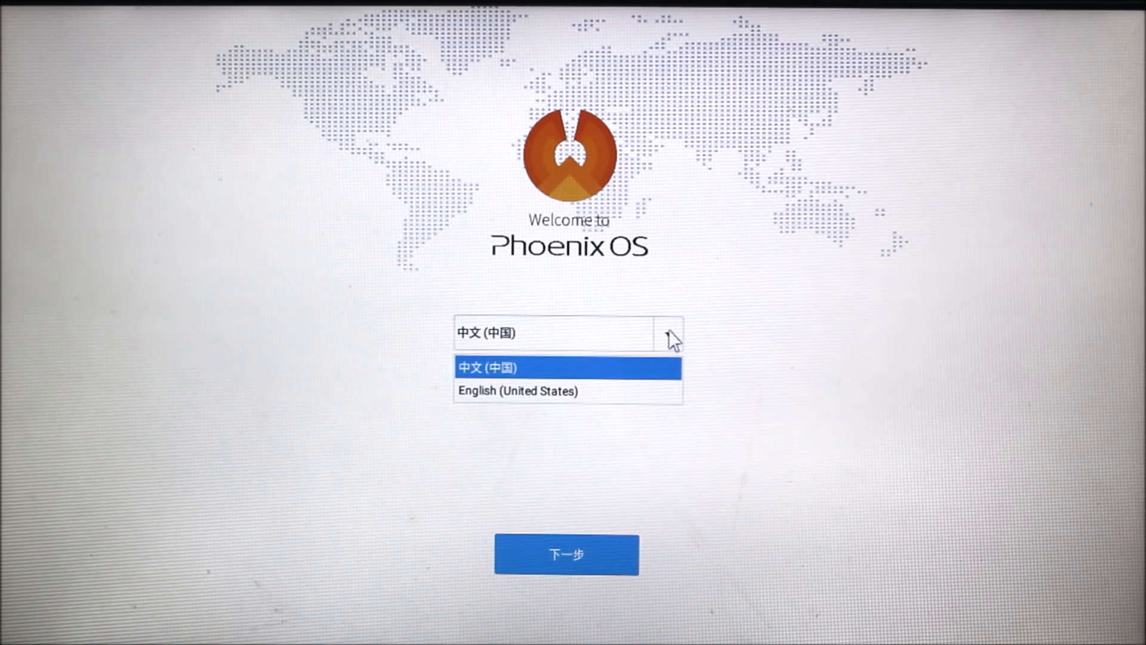
{"action": "left_click", "coordinate": [487, 366]}
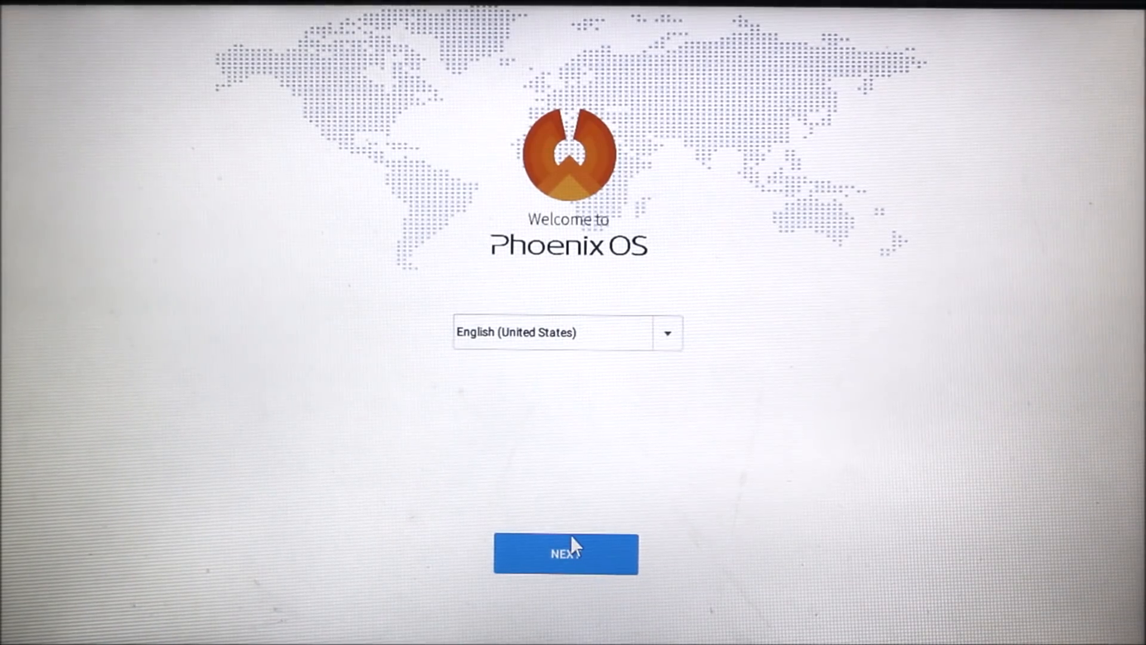
{"action": "left_click", "coordinate": [566, 553]}
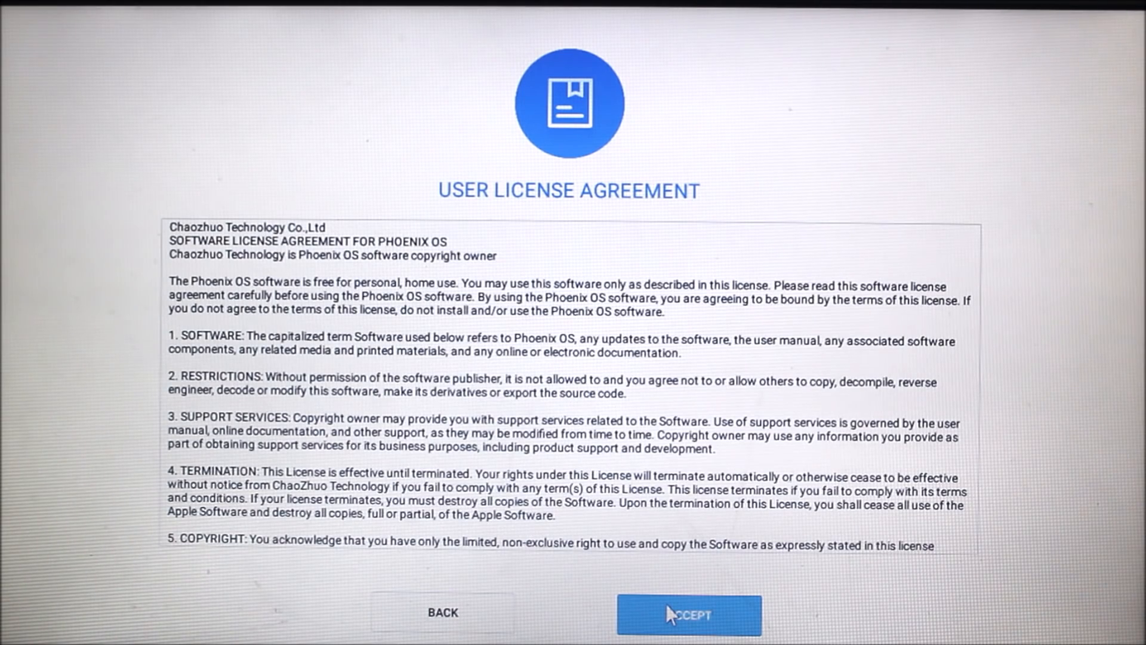
Step: Accept the license and skip Wi-Fi setup anyway, reaching account creation
{"action": "left_click", "coordinate": [687, 614]}
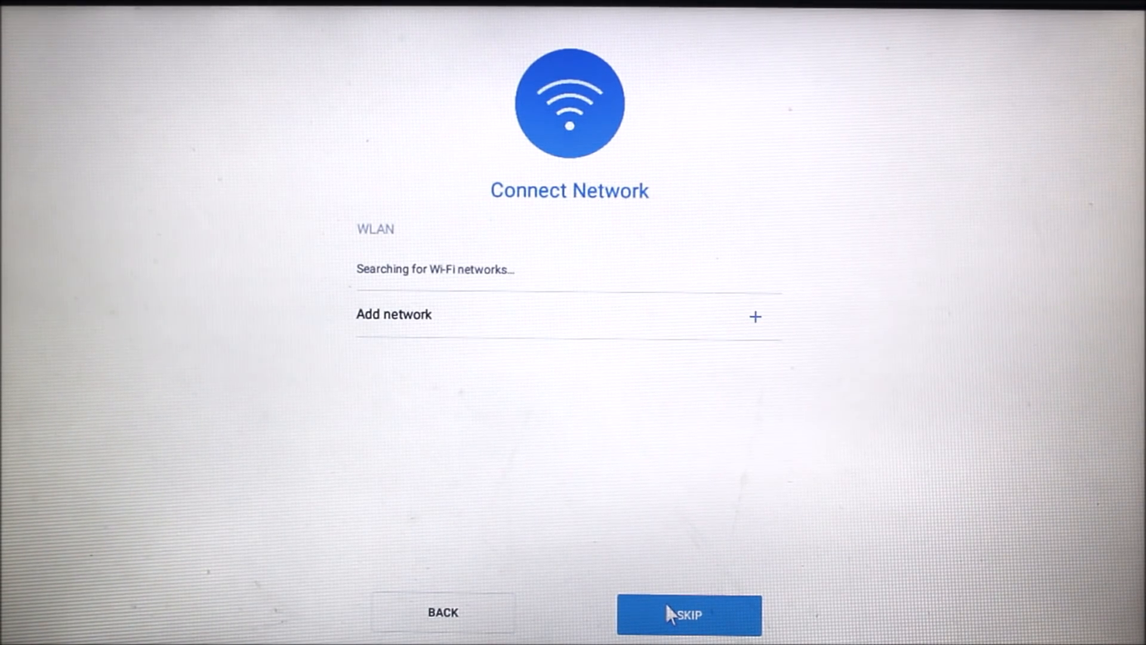
{"action": "left_click", "coordinate": [688, 614]}
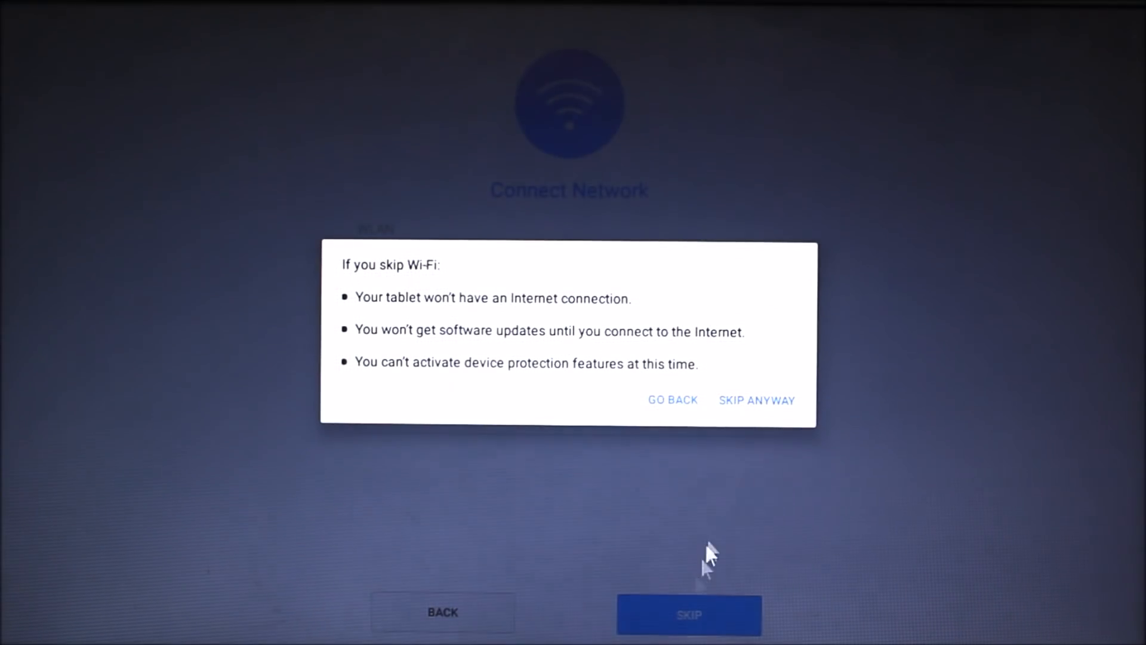
{"action": "left_click", "coordinate": [757, 400]}
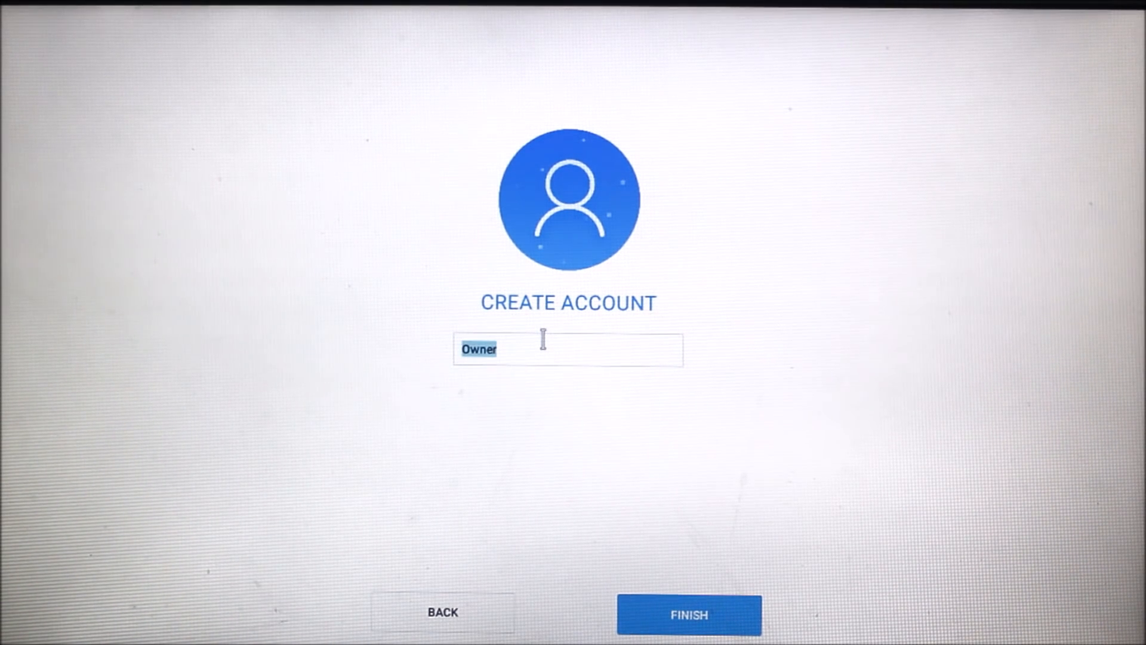
Step: Enter the account name 'dQuazwersxceX' and finish Phoenix OS setup
{"action": "type", "text": "d"}
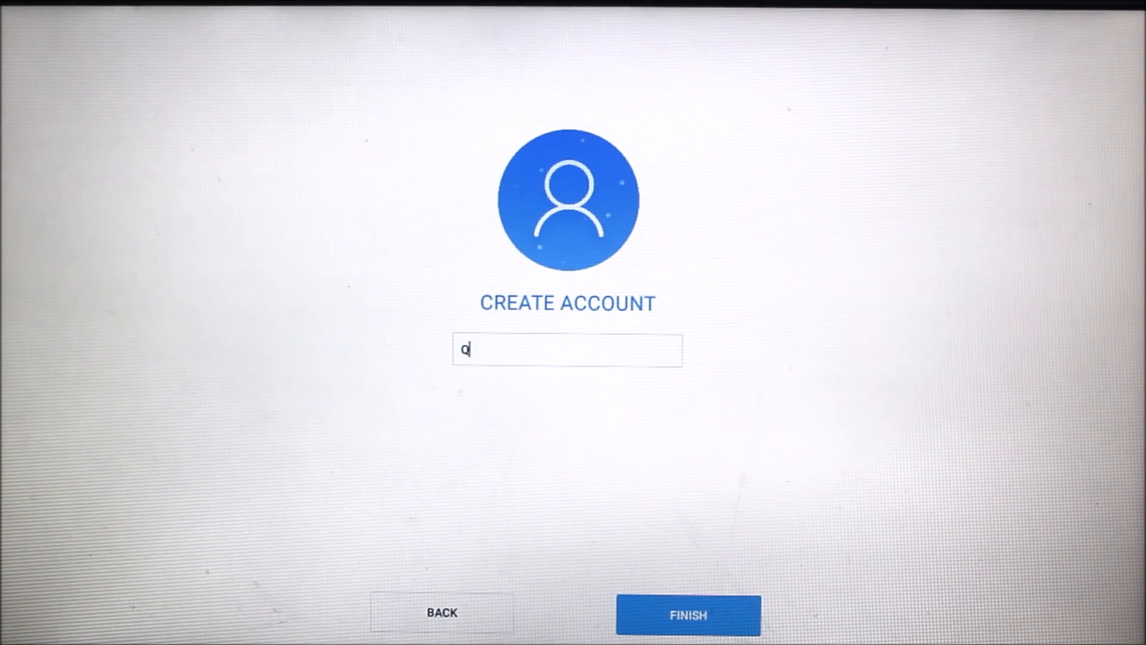
{"action": "type", "text": "Quazw"}
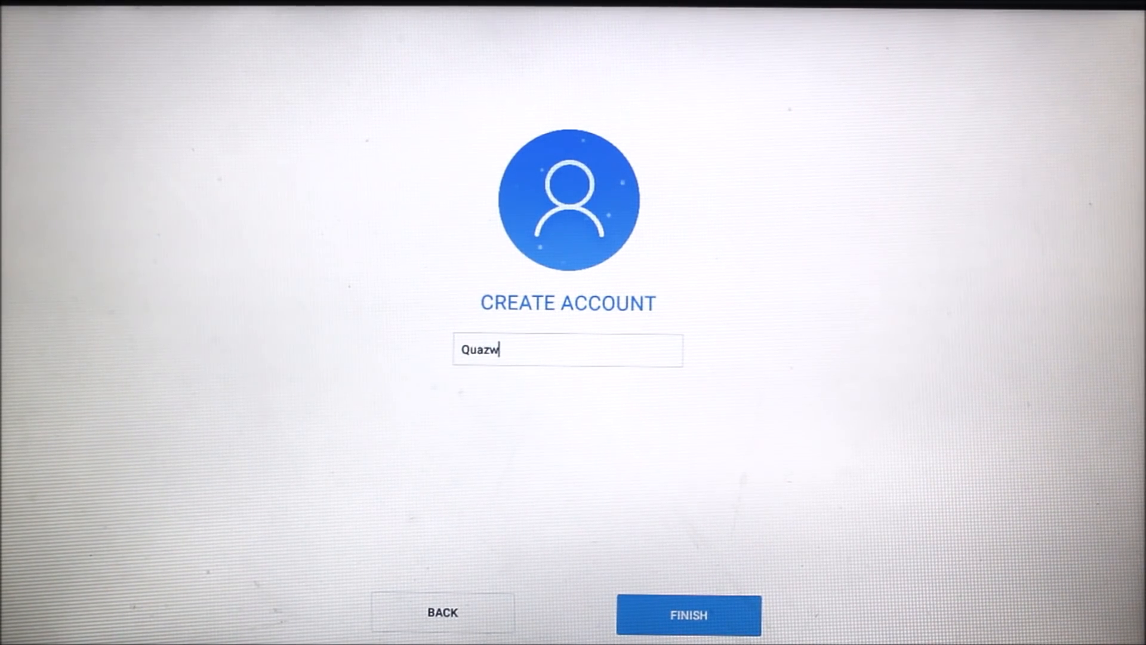
{"action": "type", "text": "ersxce"}
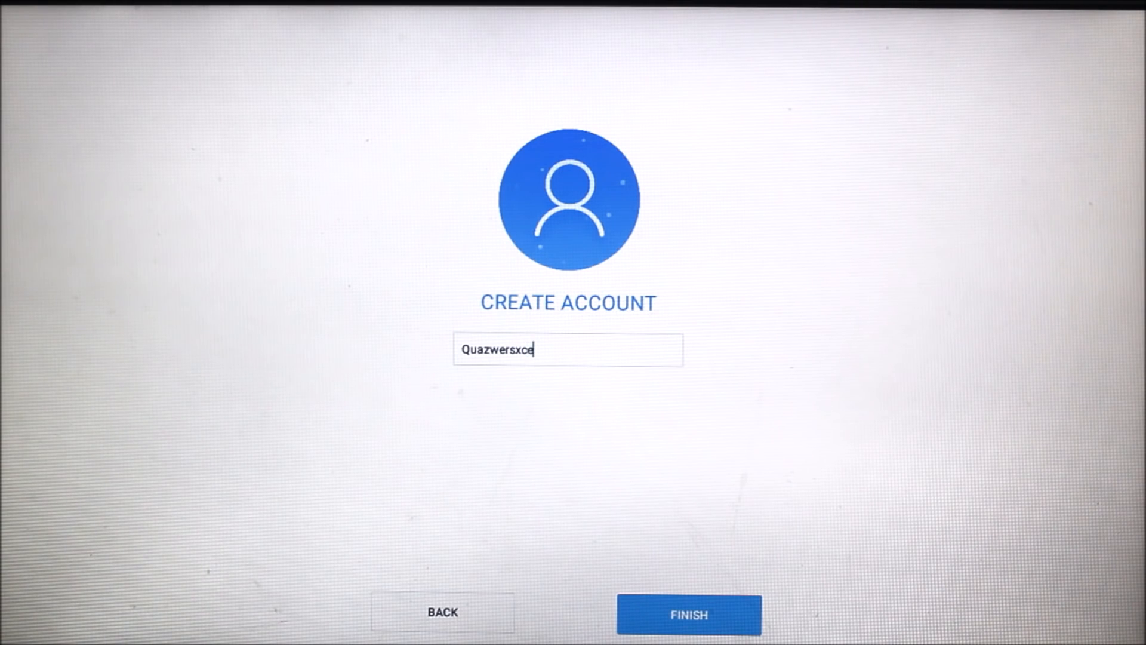
{"action": "type", "text": "X"}
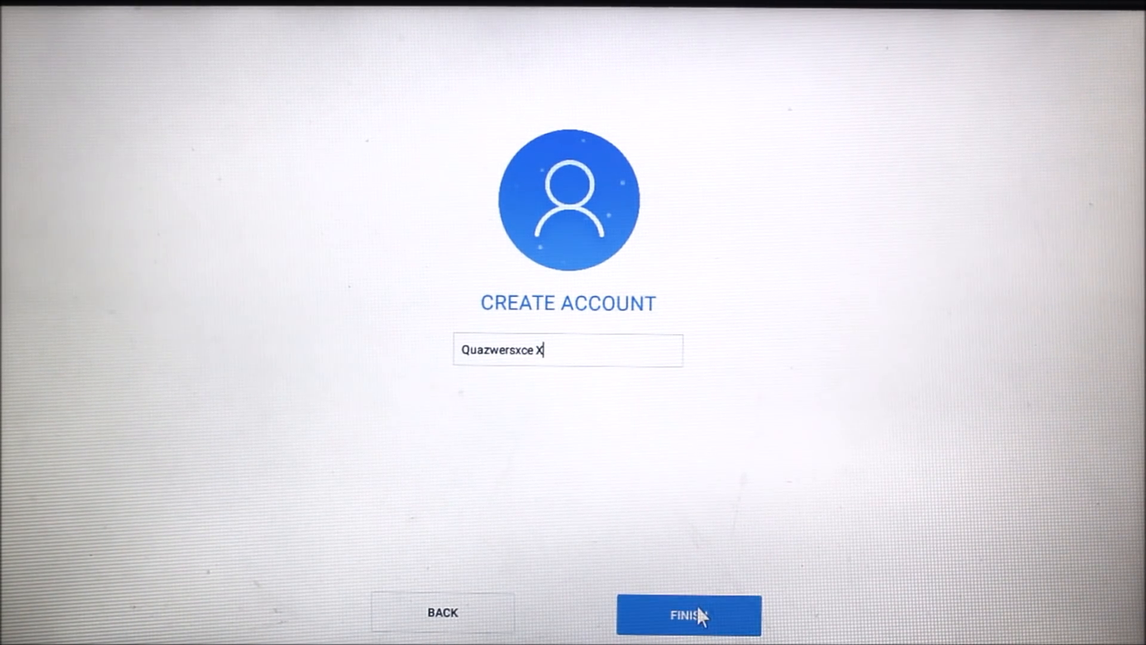
{"action": "left_click", "coordinate": [688, 612]}
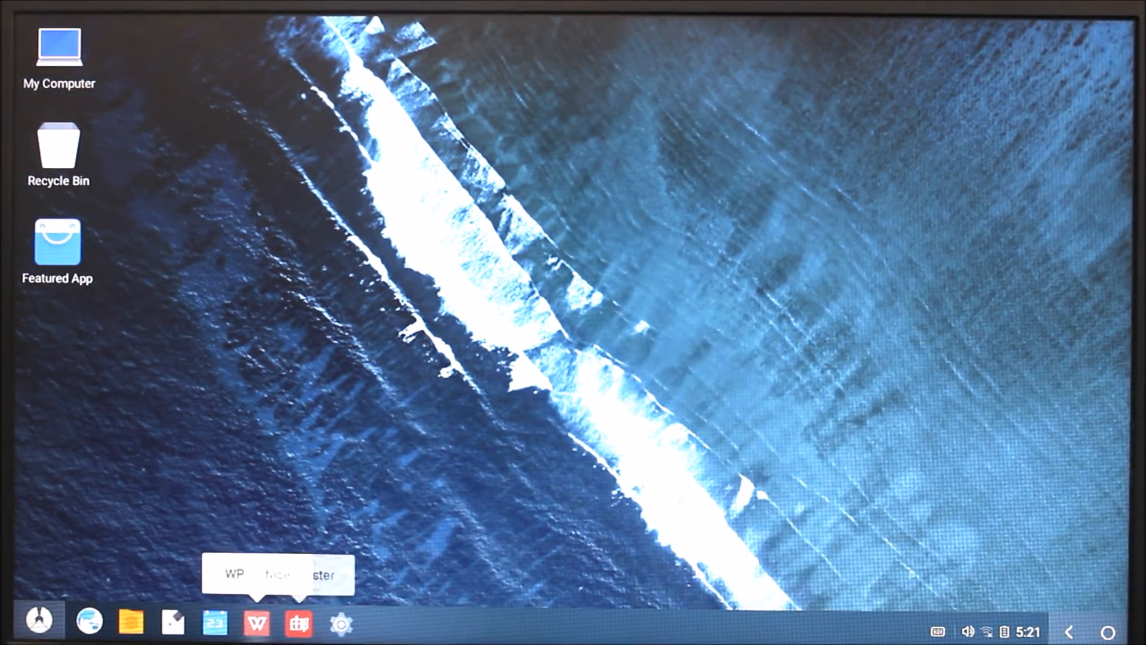
Step: Launch Settings from the taskbar gear on the new desktop
{"action": "left_click", "coordinate": [339, 623]}
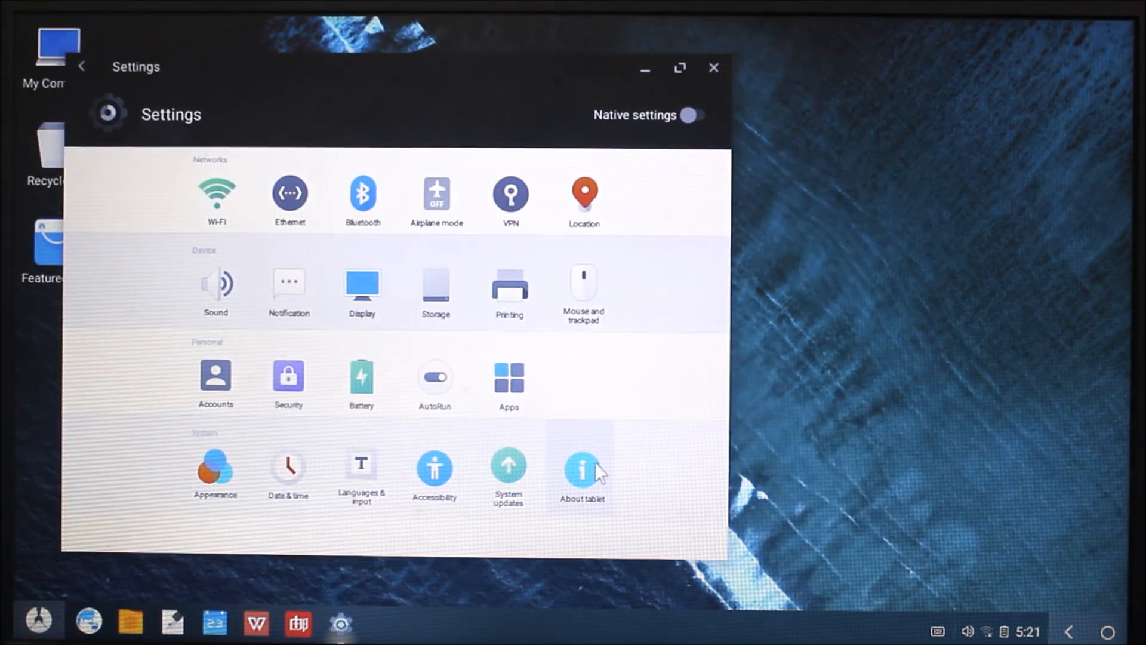
Step: View the device information page, close Settings, and bring up the app launcher
{"action": "left_click", "coordinate": [583, 472]}
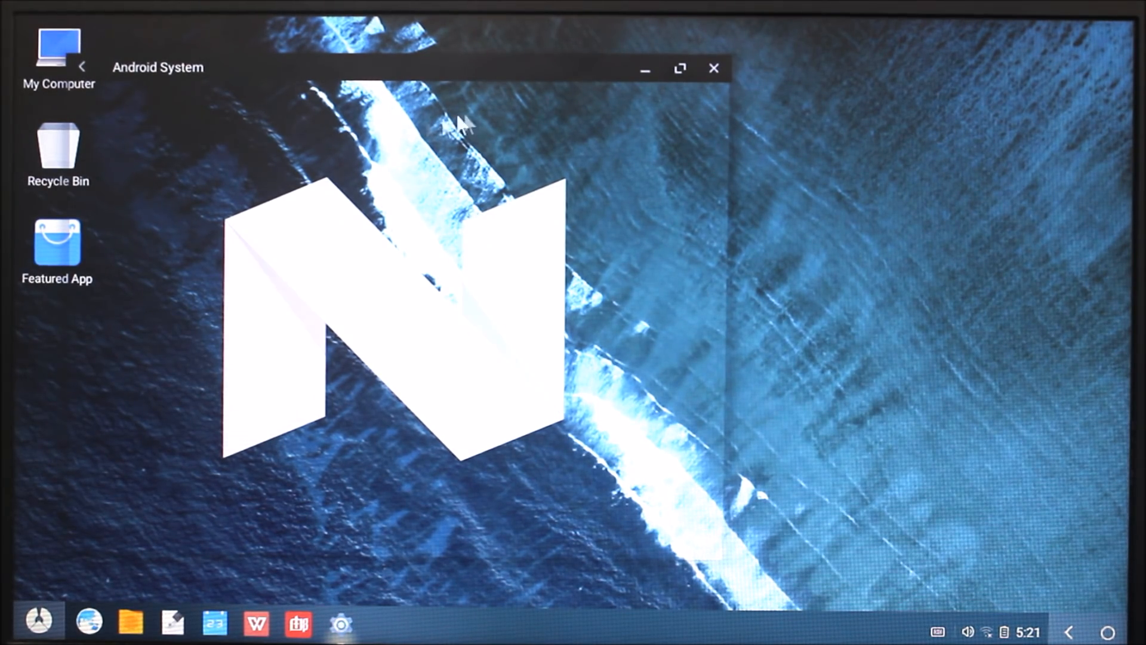
{"action": "left_click", "coordinate": [714, 68]}
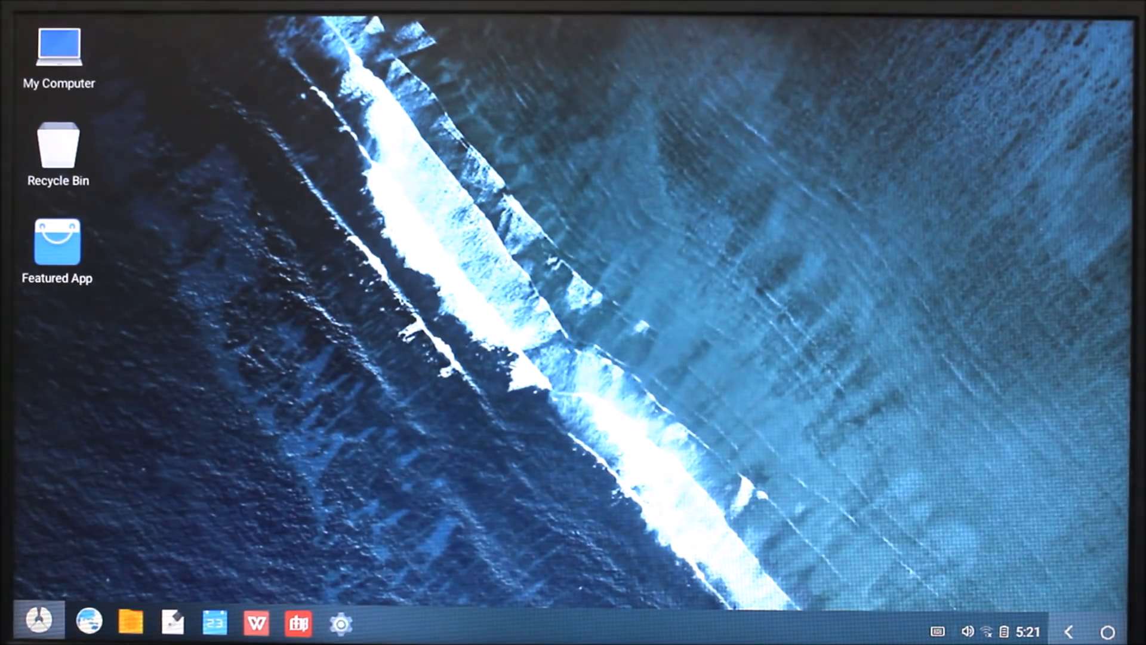
{"action": "left_click", "coordinate": [38, 622]}
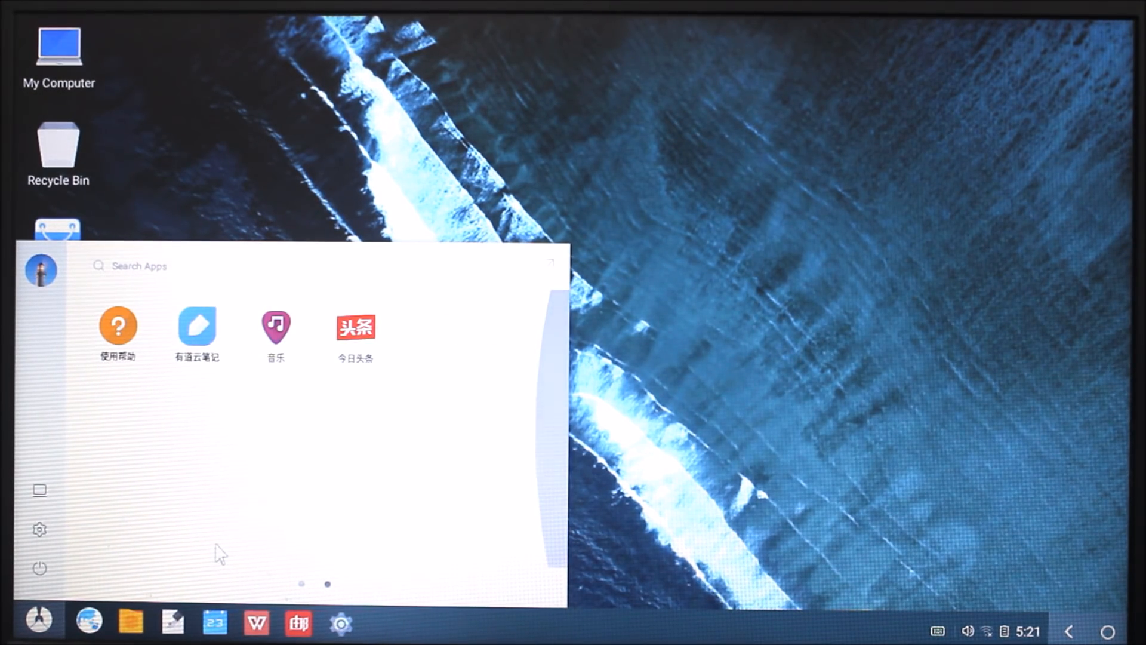
{"action": "mouse_move", "coordinate": [276, 329]}
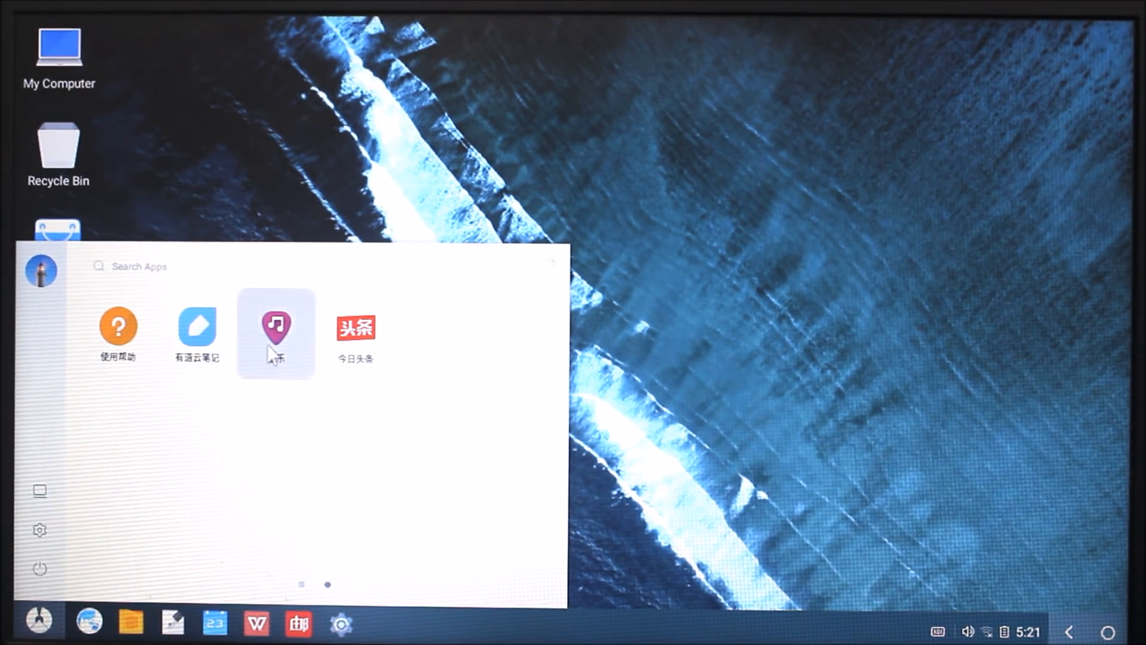
Step: Switch to the first app page and reopen Settings from the full app list
{"action": "left_click", "coordinate": [275, 327]}
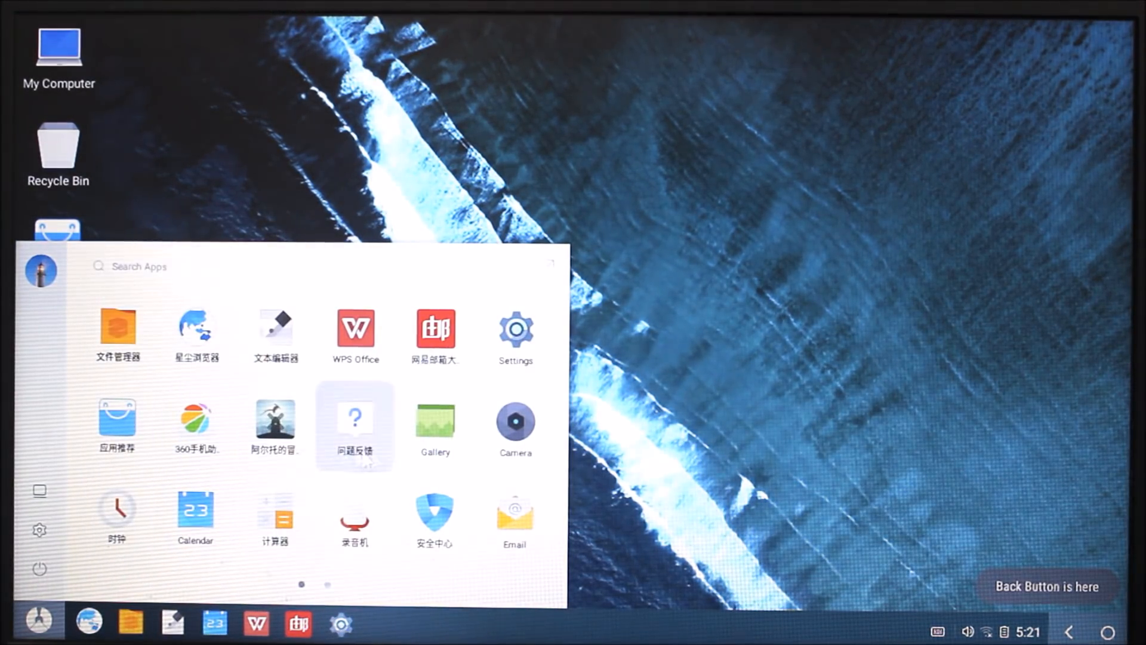
{"action": "left_click", "coordinate": [515, 330]}
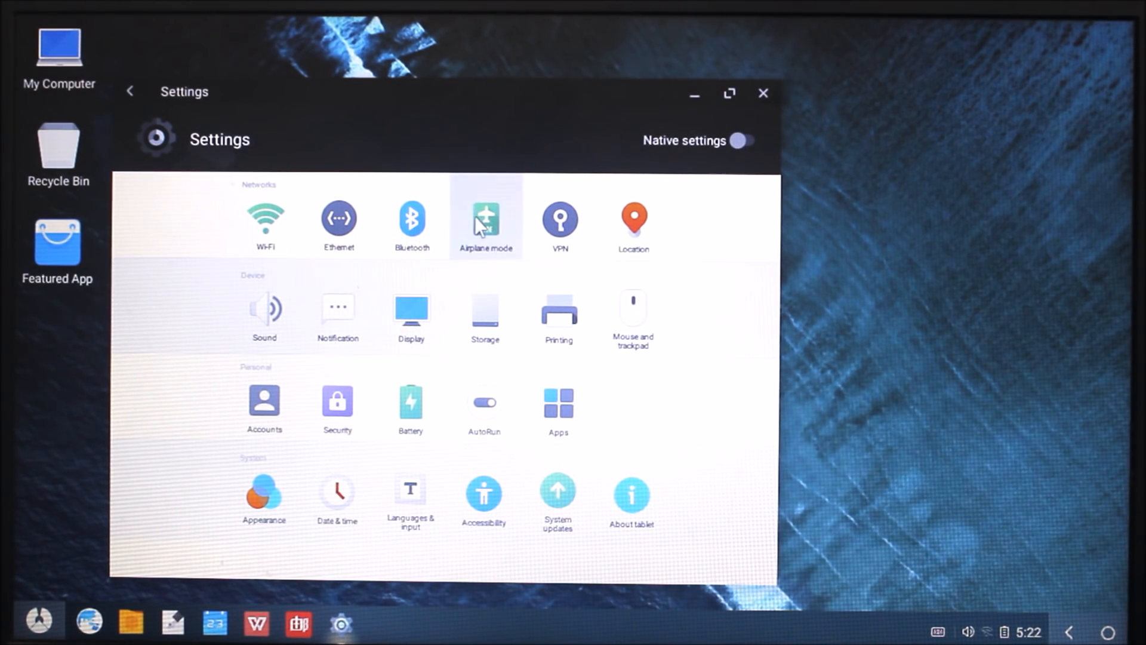
Step: Show About tablet (Phoenix OS 2.0.0, Android 7.1.1) and tap the build number to enable developer options
{"action": "left_click", "coordinate": [485, 219]}
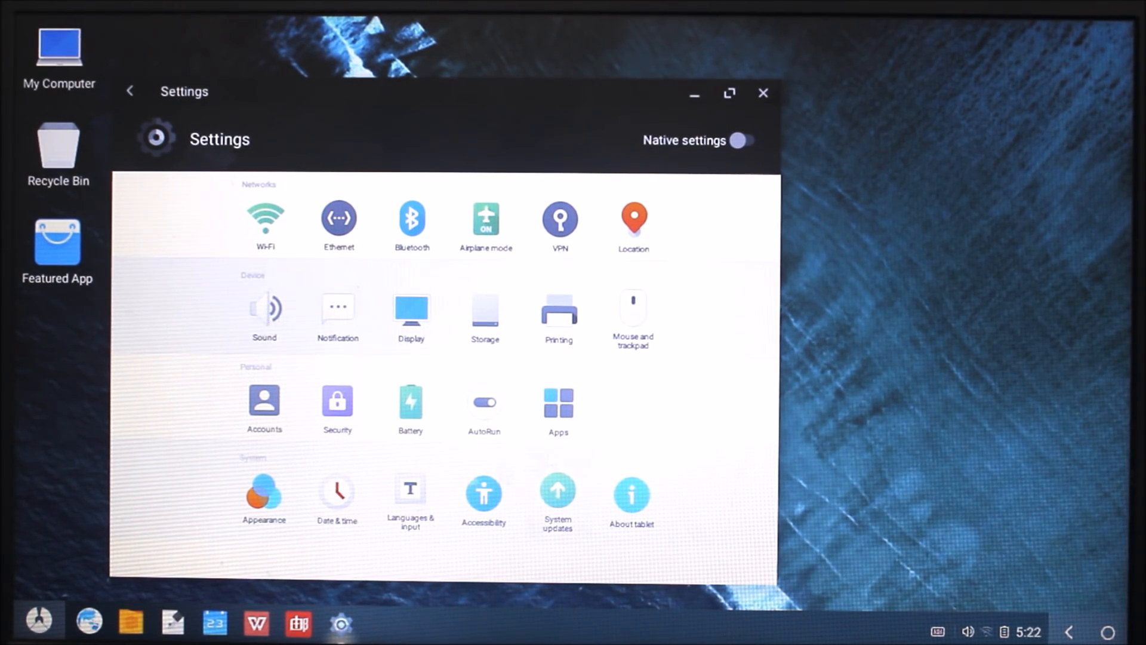
{"action": "left_click", "coordinate": [630, 494]}
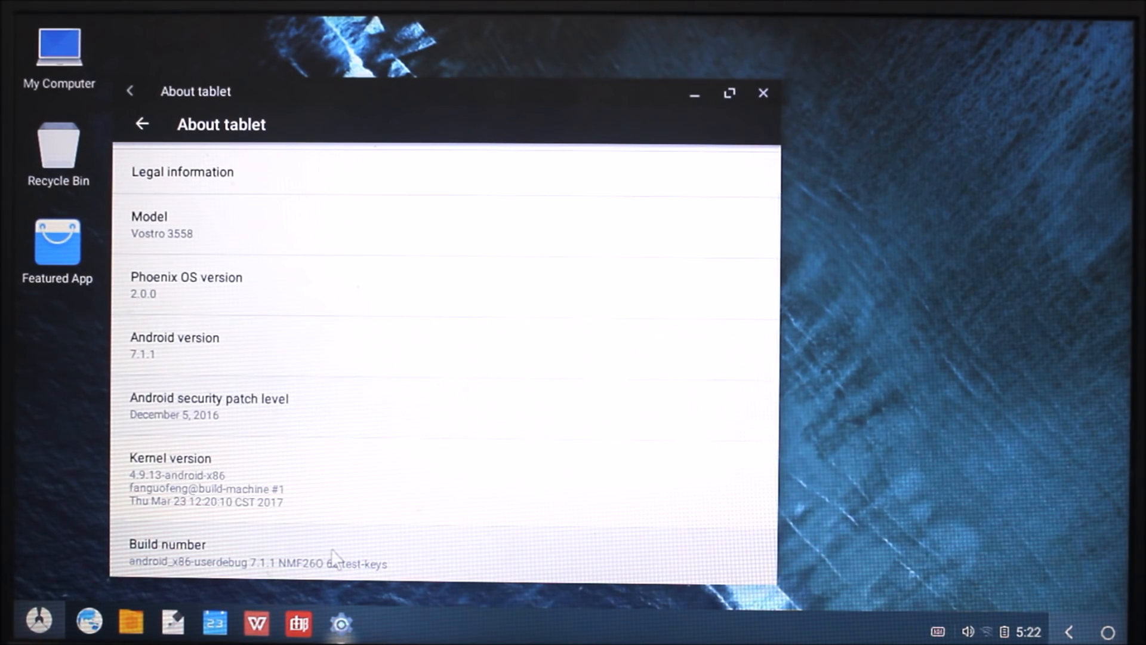
{"action": "left_click", "coordinate": [167, 544]}
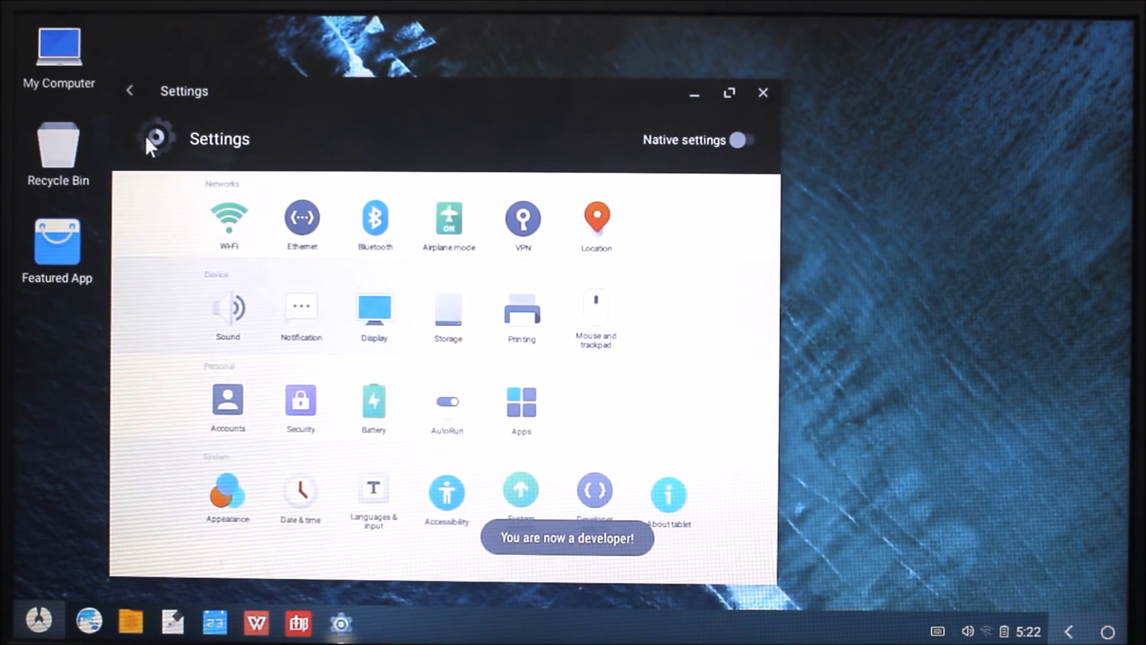
Step: Enter Developer options and dismiss the 'System UI has stopped' message
{"action": "left_click", "coordinate": [595, 489]}
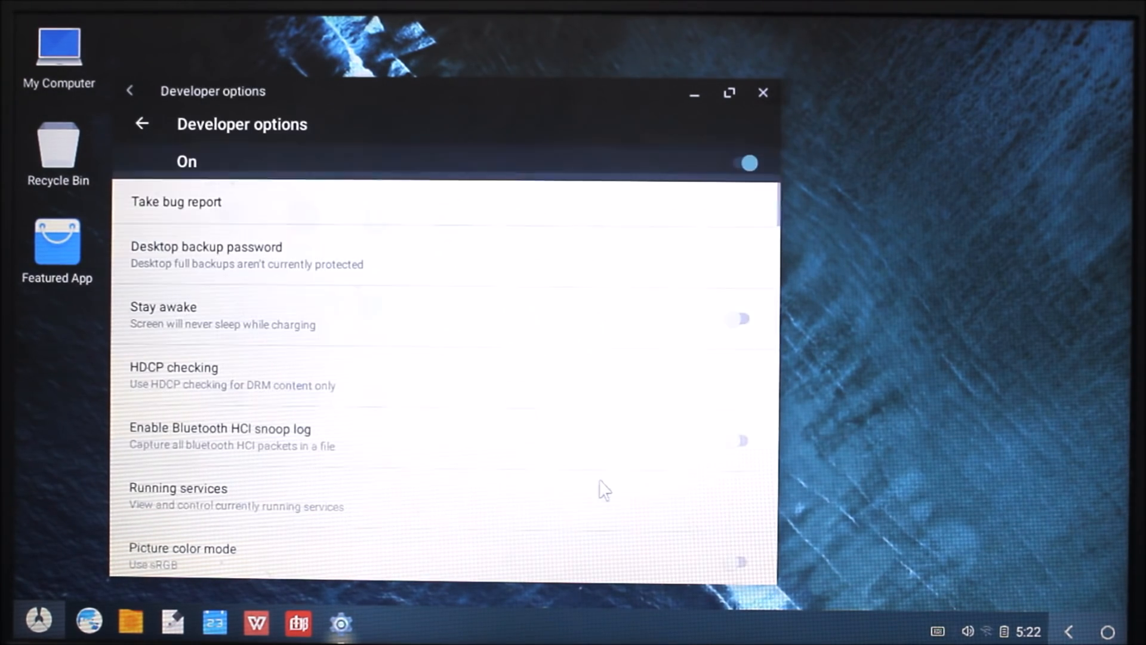
{"action": "scroll", "scroll_direction": "down", "scroll_amount": 3}
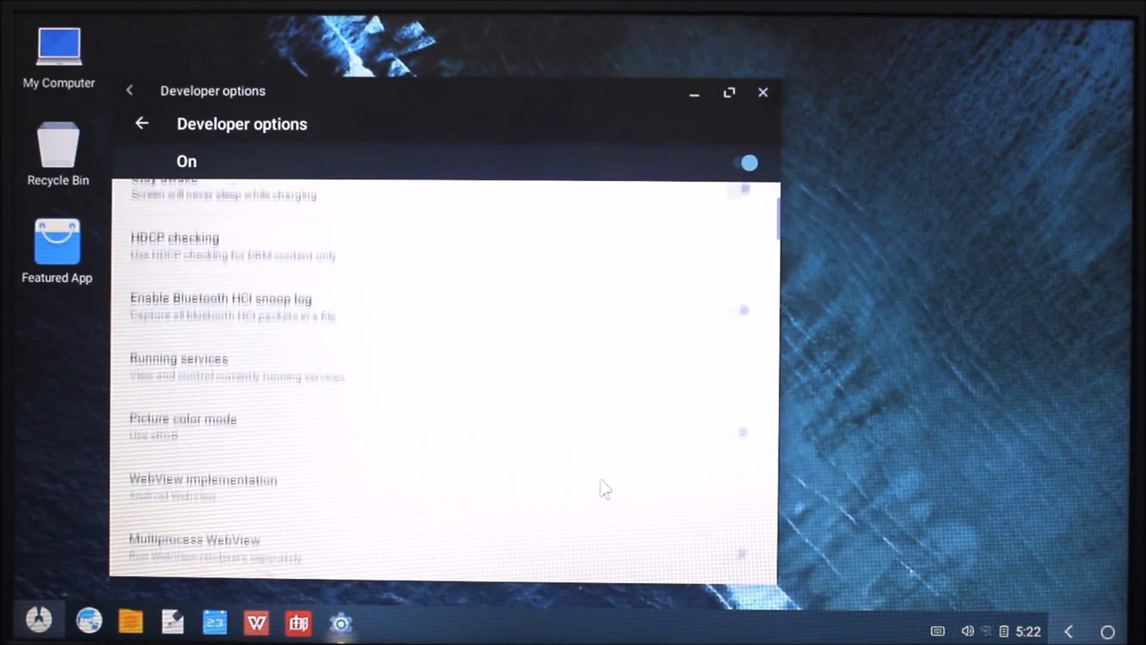
{"action": "left_click", "coordinate": [177, 358]}
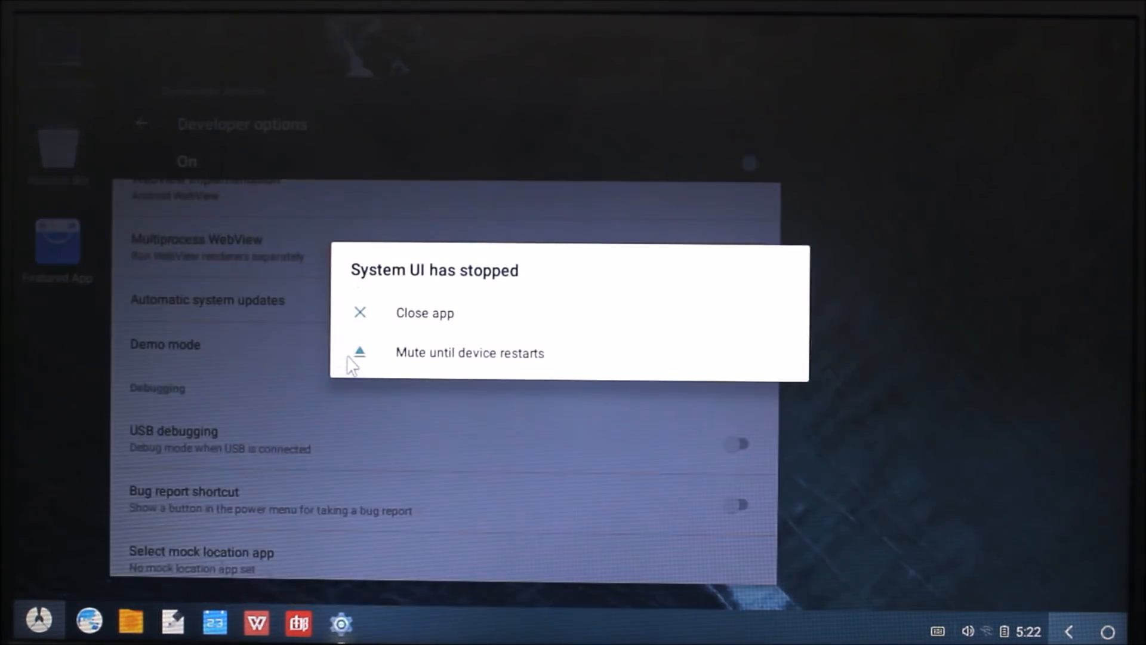
{"action": "left_click", "coordinate": [424, 313]}
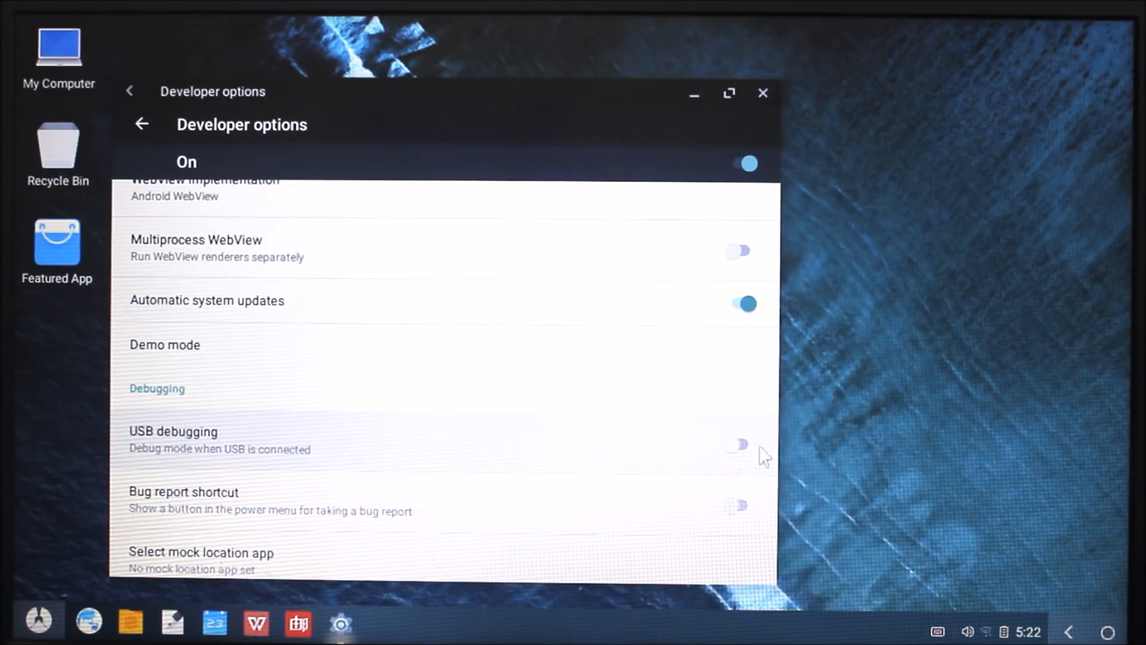
Step: Turn on USB debugging, confirm it, and close the Developer options window
{"action": "left_click", "coordinate": [740, 444]}
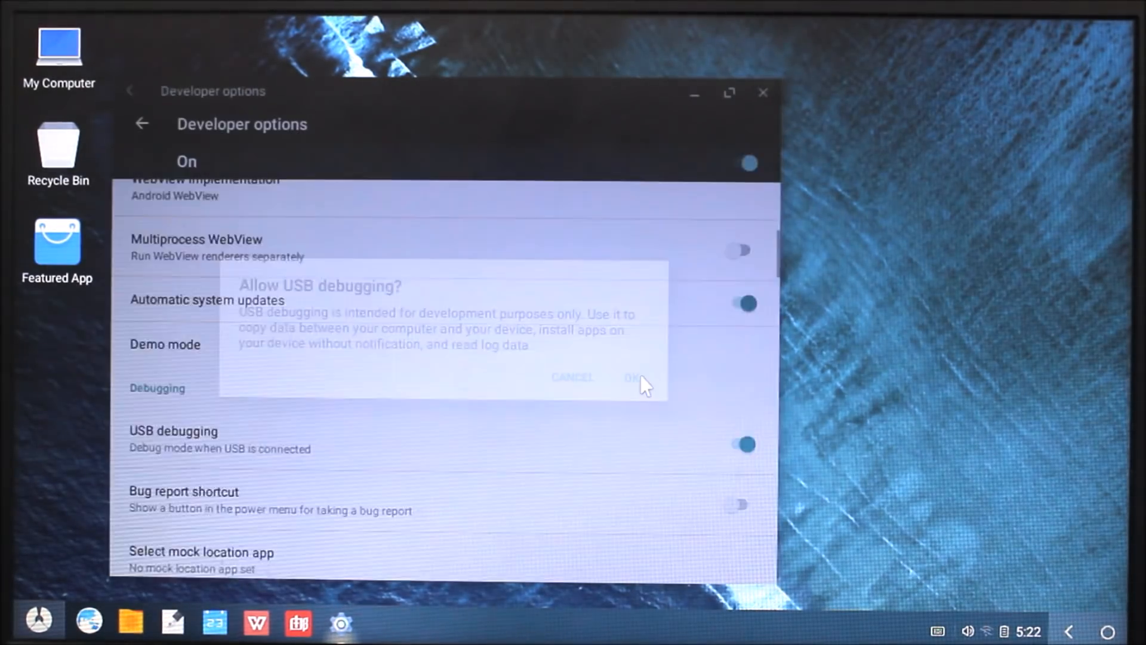
{"action": "left_click", "coordinate": [630, 378]}
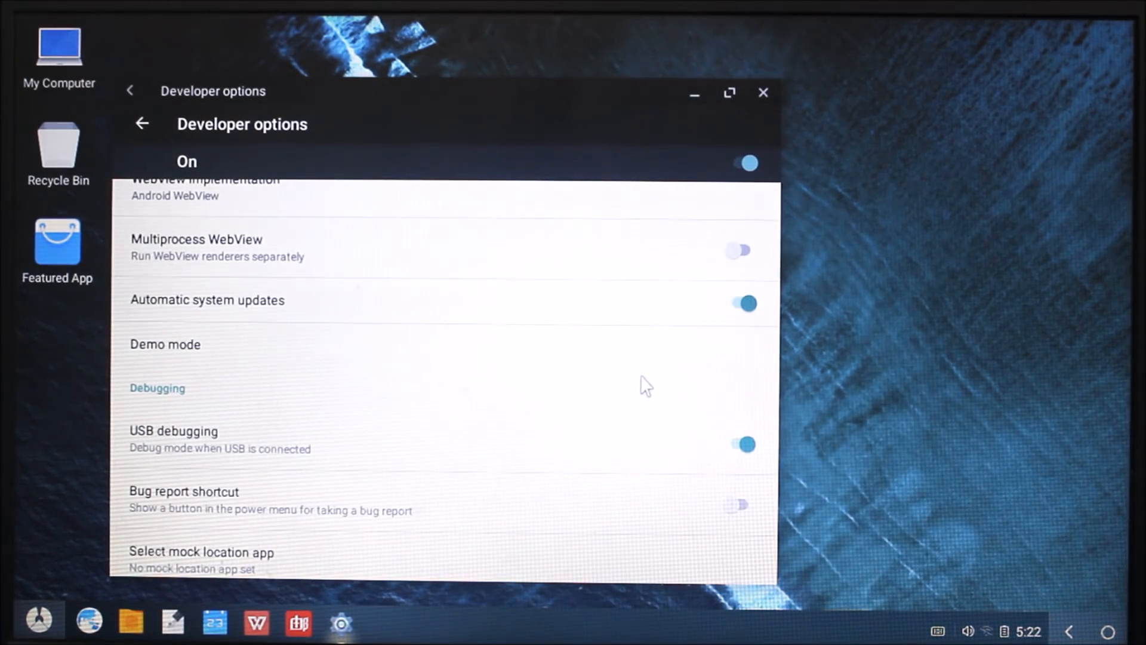
{"action": "mouse_move", "coordinate": [762, 93]}
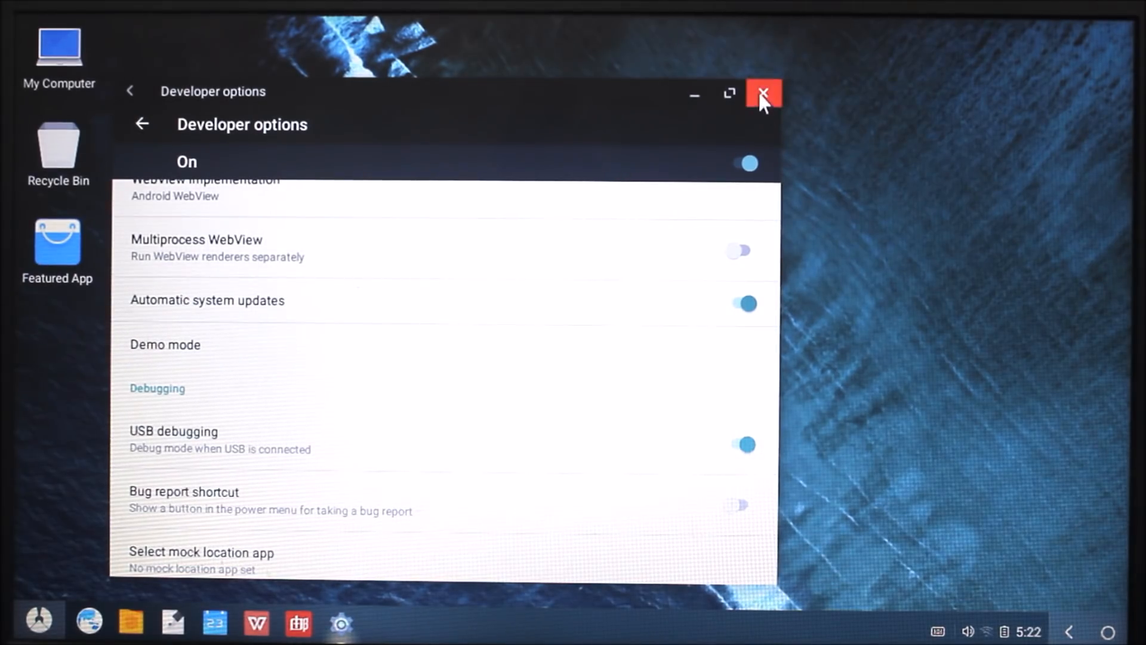
{"action": "left_click", "coordinate": [763, 93]}
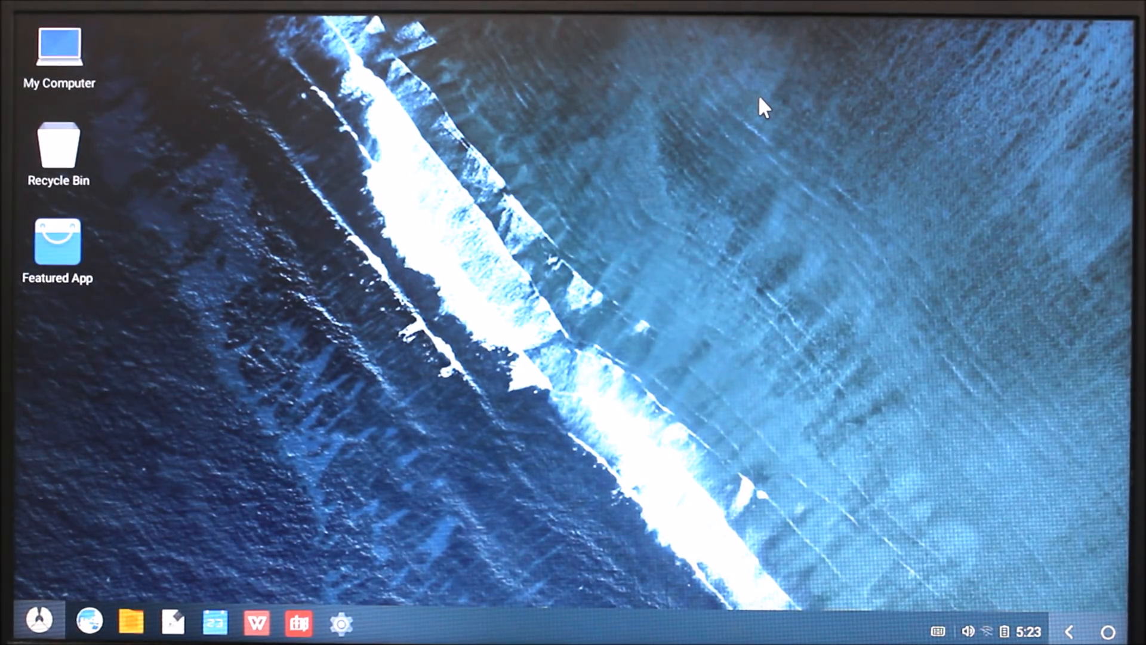
{"action": "mouse_move", "coordinate": [413, 392]}
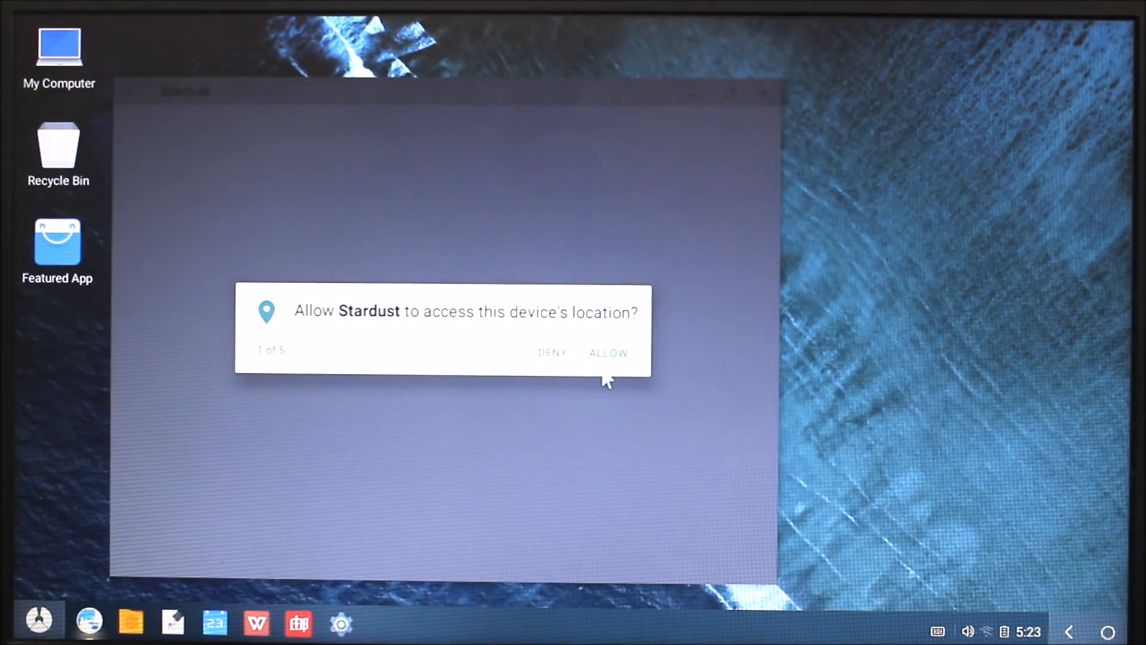
Step: Allow Stardust location and audio access, close the browser, and launch Camera
{"action": "left_click", "coordinate": [607, 353]}
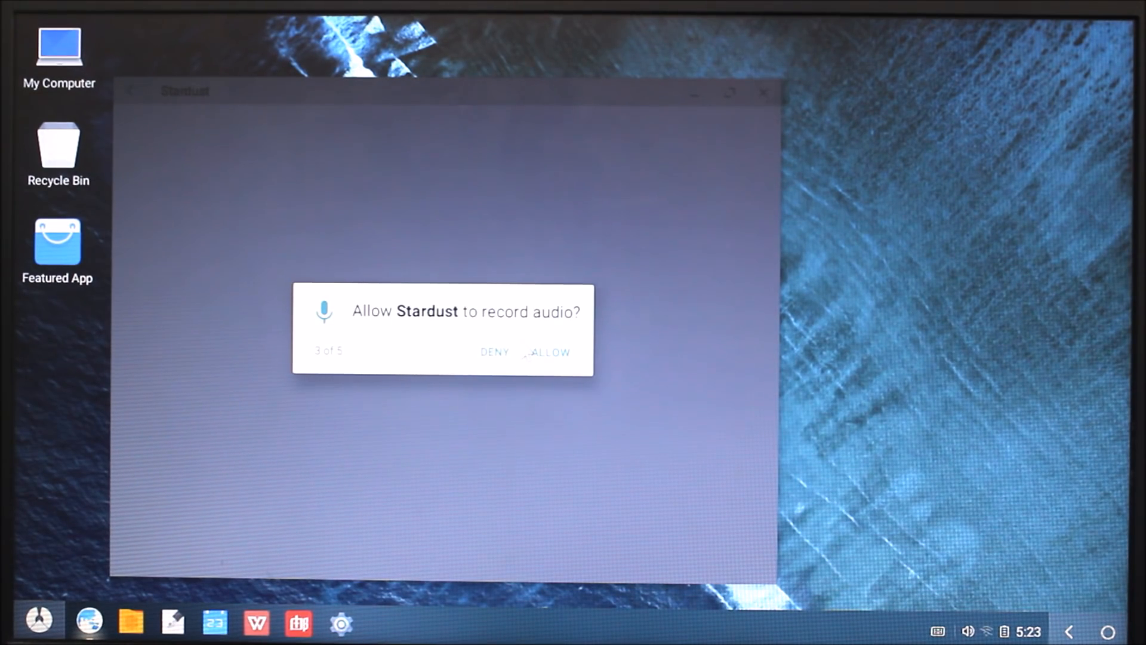
{"action": "left_click", "coordinate": [547, 351]}
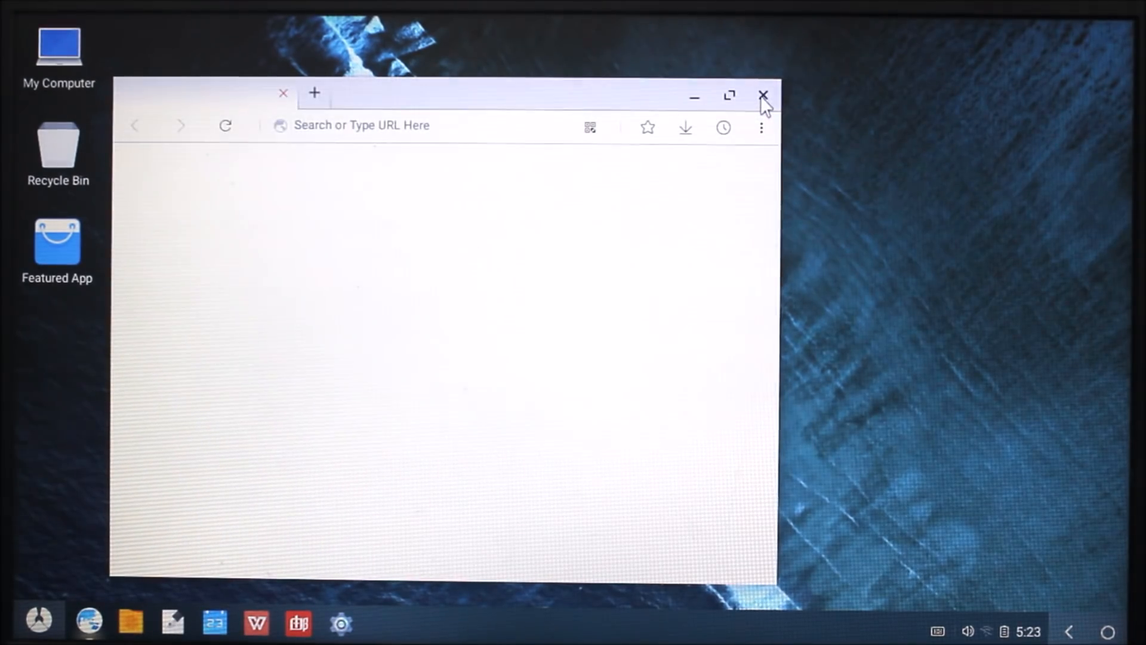
{"action": "left_click", "coordinate": [763, 96]}
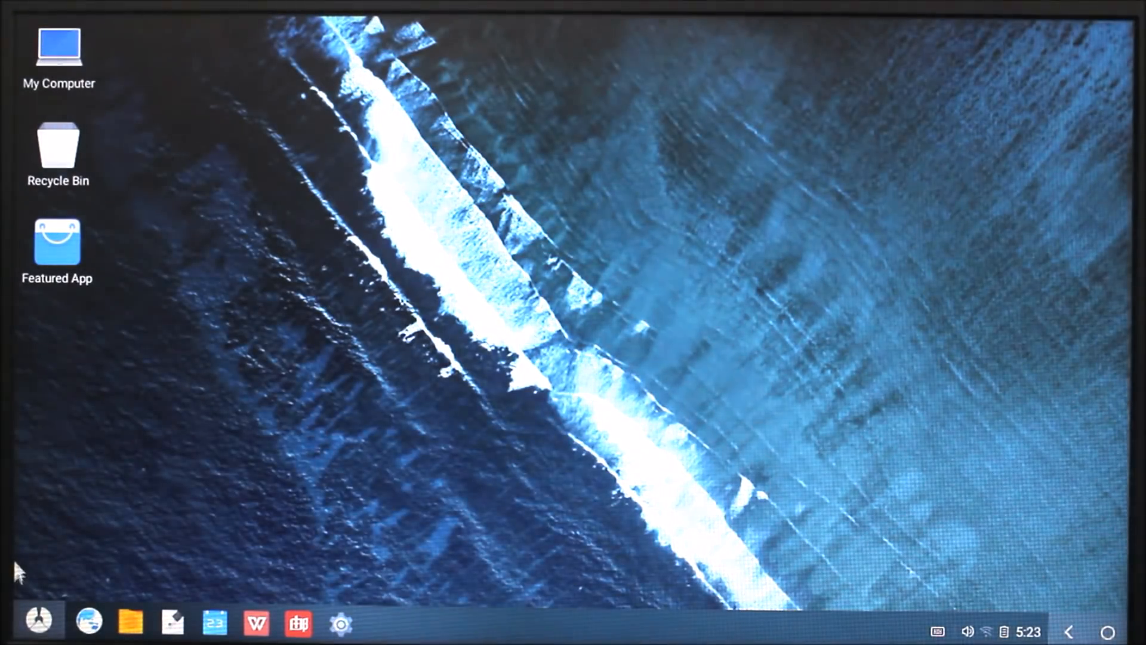
{"action": "left_click", "coordinate": [37, 620]}
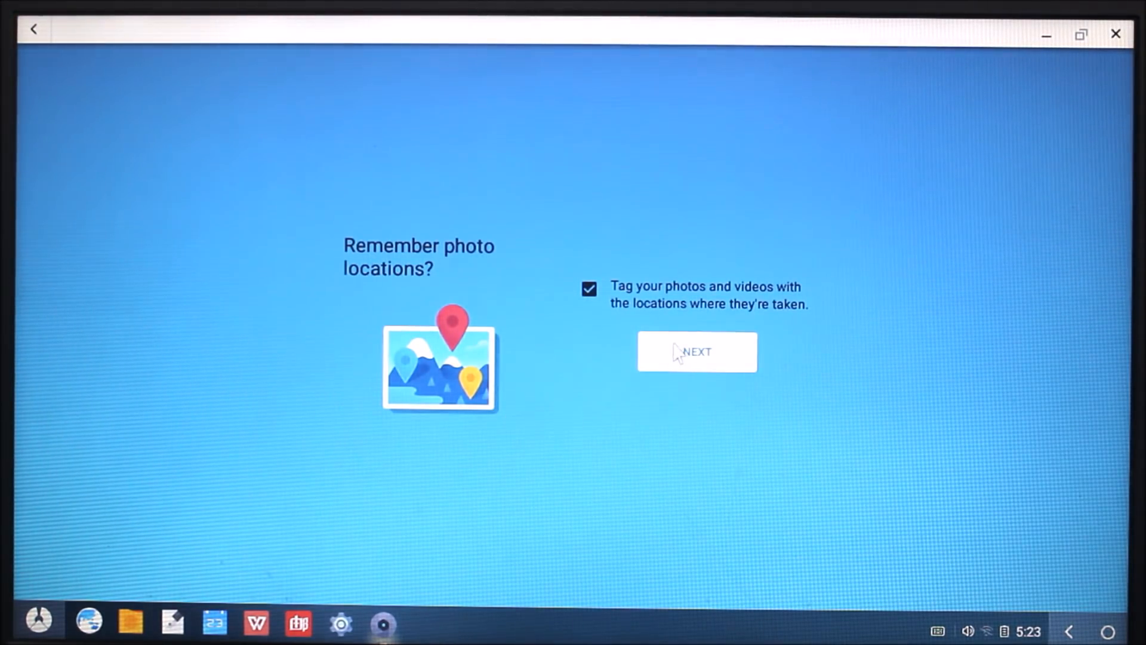
Step: Continue past the photo-location prompt, view the live preview, and close Camera
{"action": "left_click", "coordinate": [696, 351]}
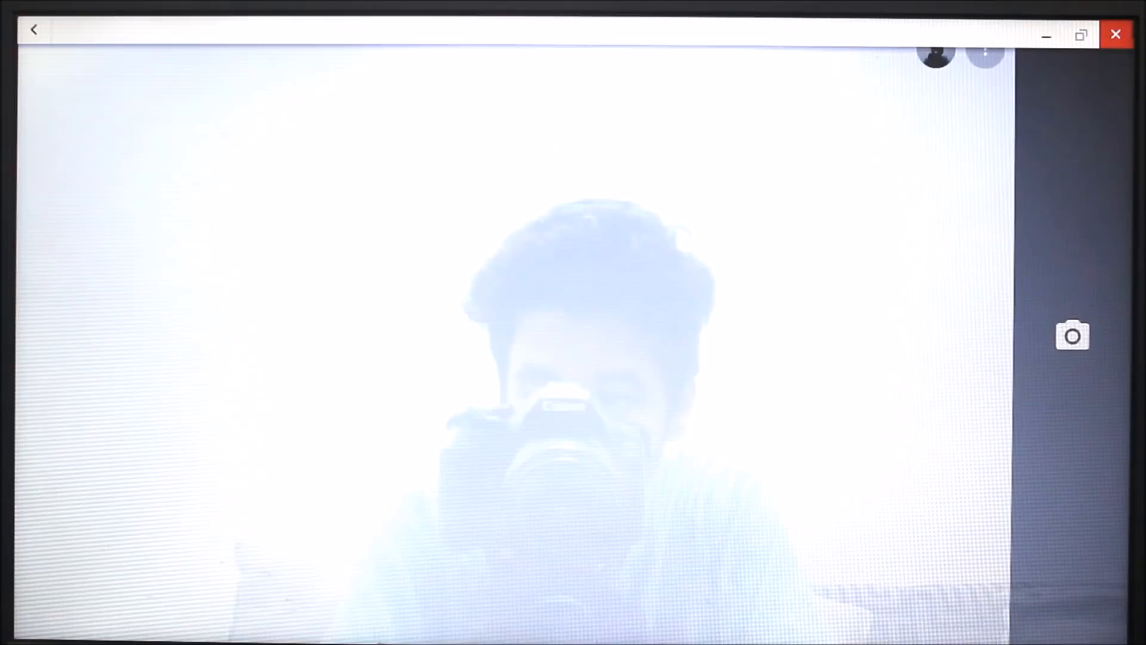
{"action": "left_click", "coordinate": [1115, 35]}
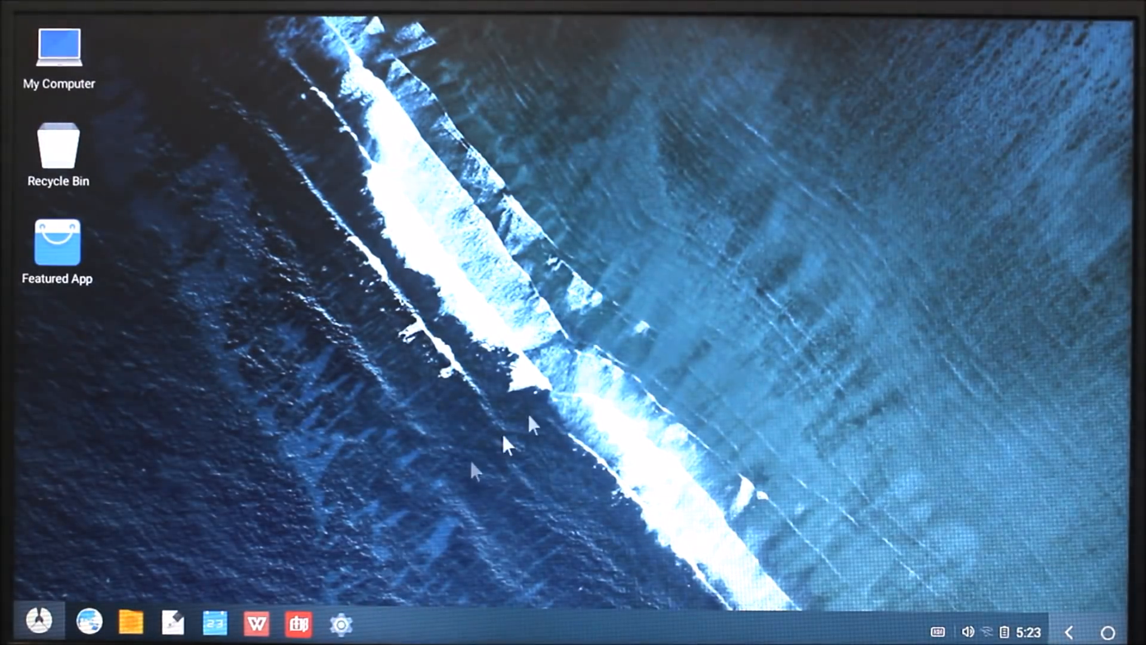
{"action": "mouse_move", "coordinate": [256, 623]}
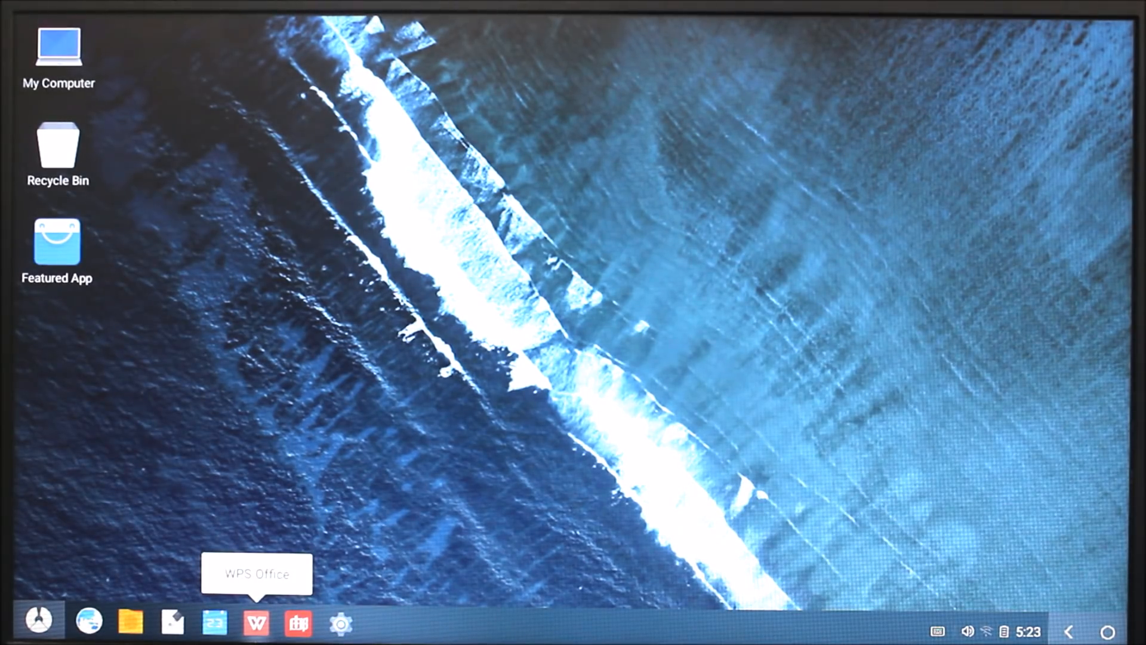
Step: Uninstall the preinstalled 今日头条 app from the start menu and confirm its removal
{"action": "left_click", "coordinate": [37, 621]}
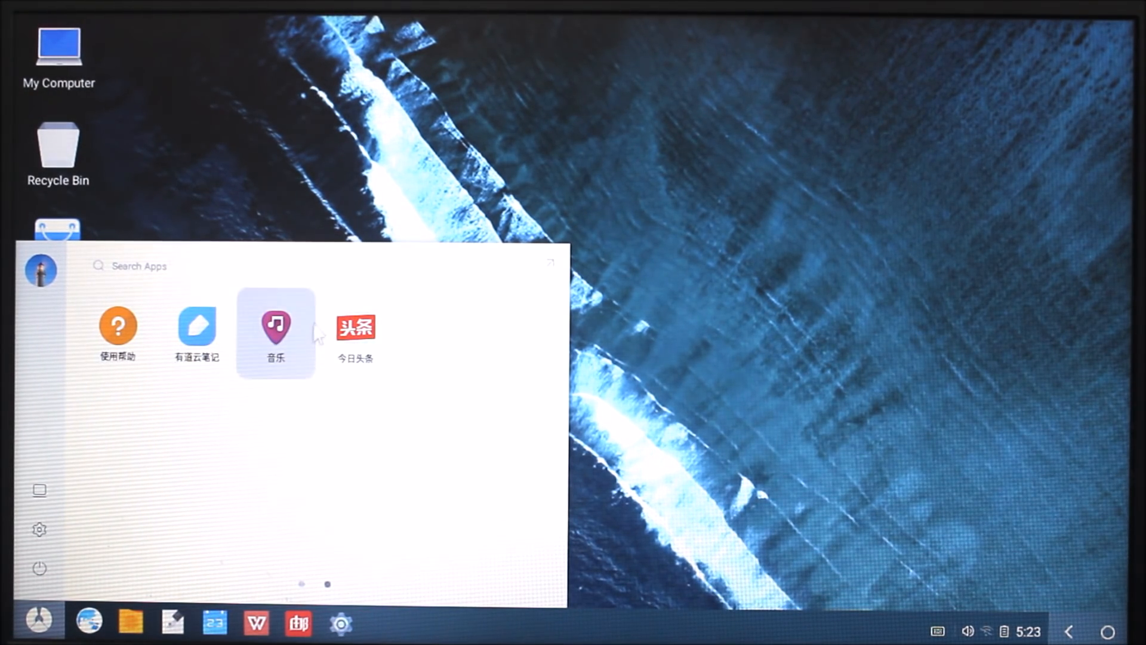
{"action": "right_click", "coordinate": [355, 327]}
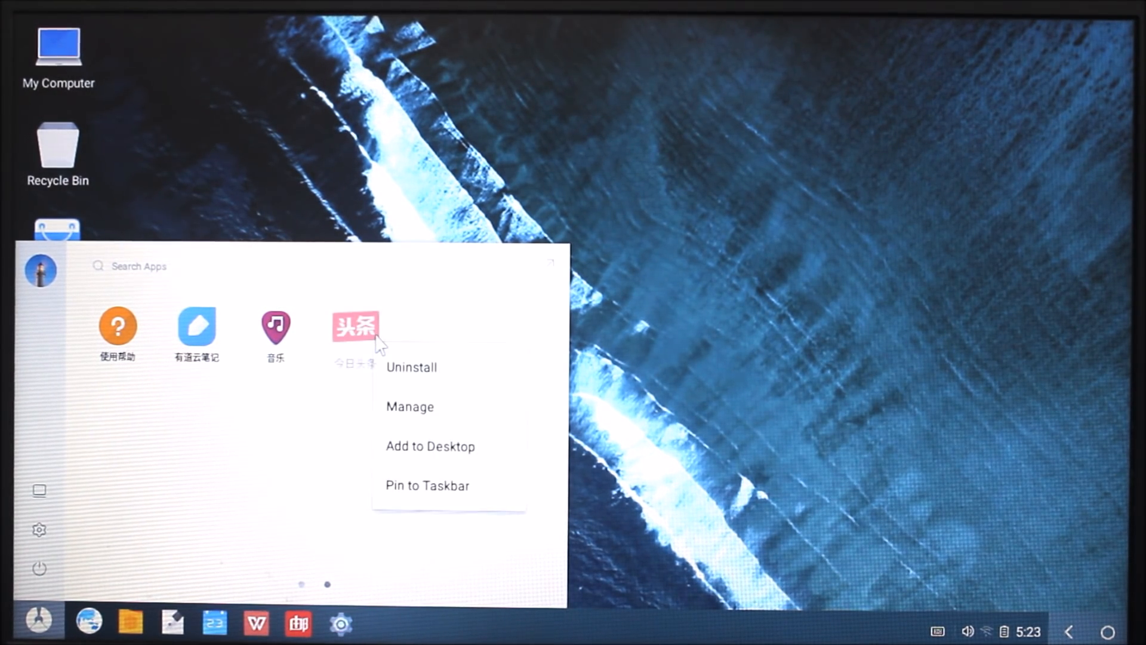
{"action": "mouse_move", "coordinate": [434, 368]}
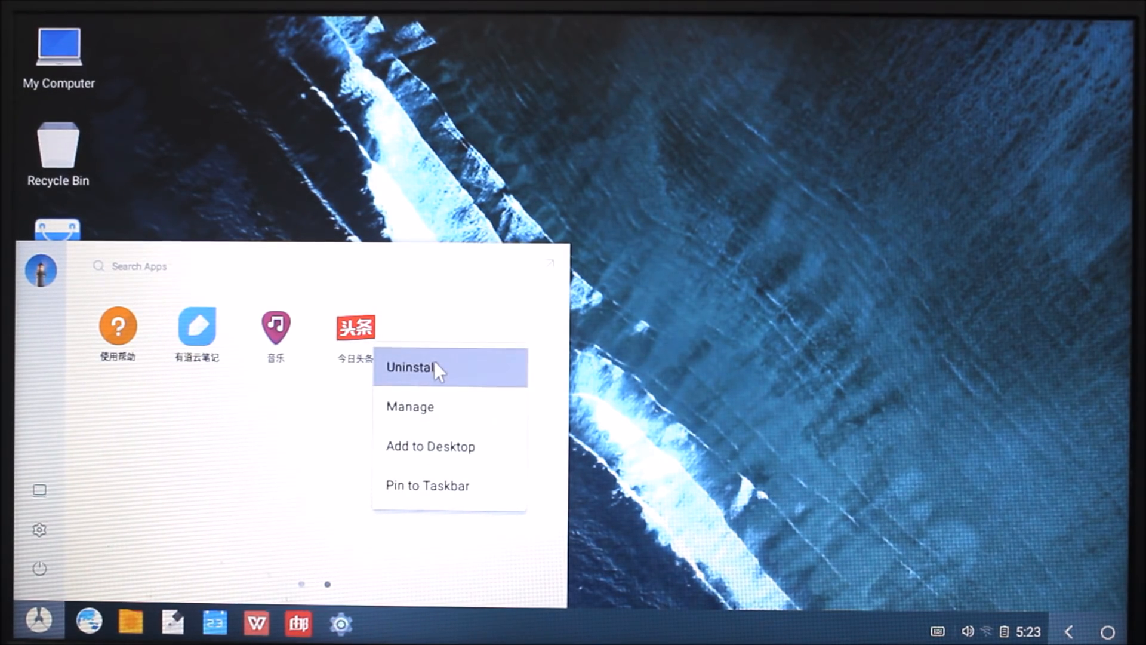
{"action": "left_click", "coordinate": [411, 366]}
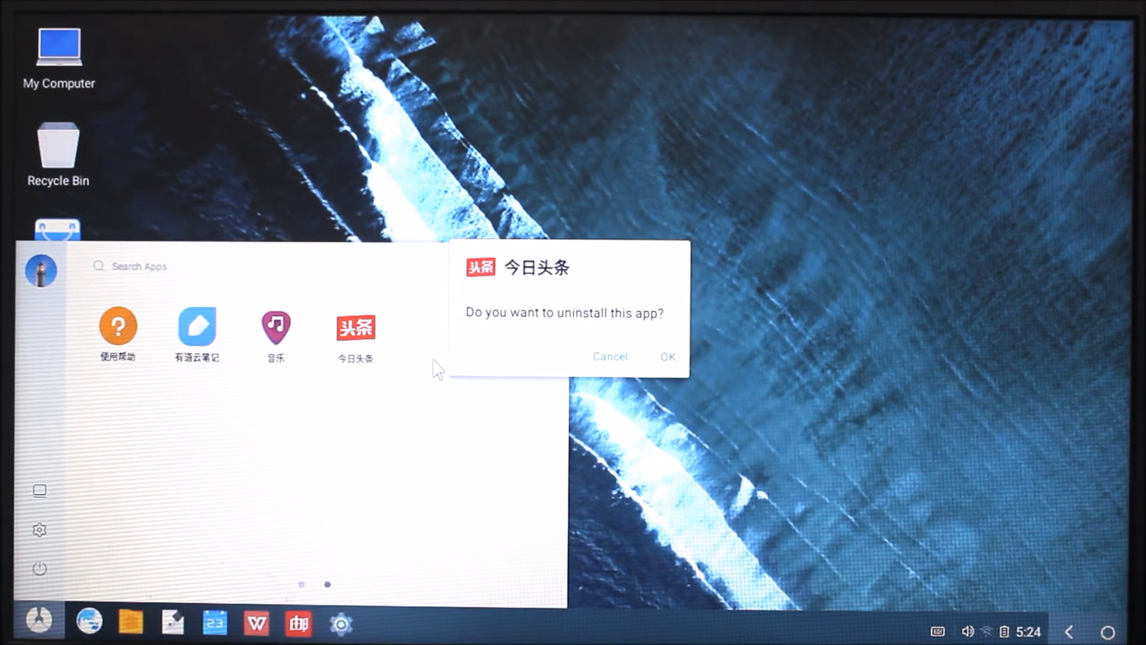
{"action": "left_click", "coordinate": [610, 357]}
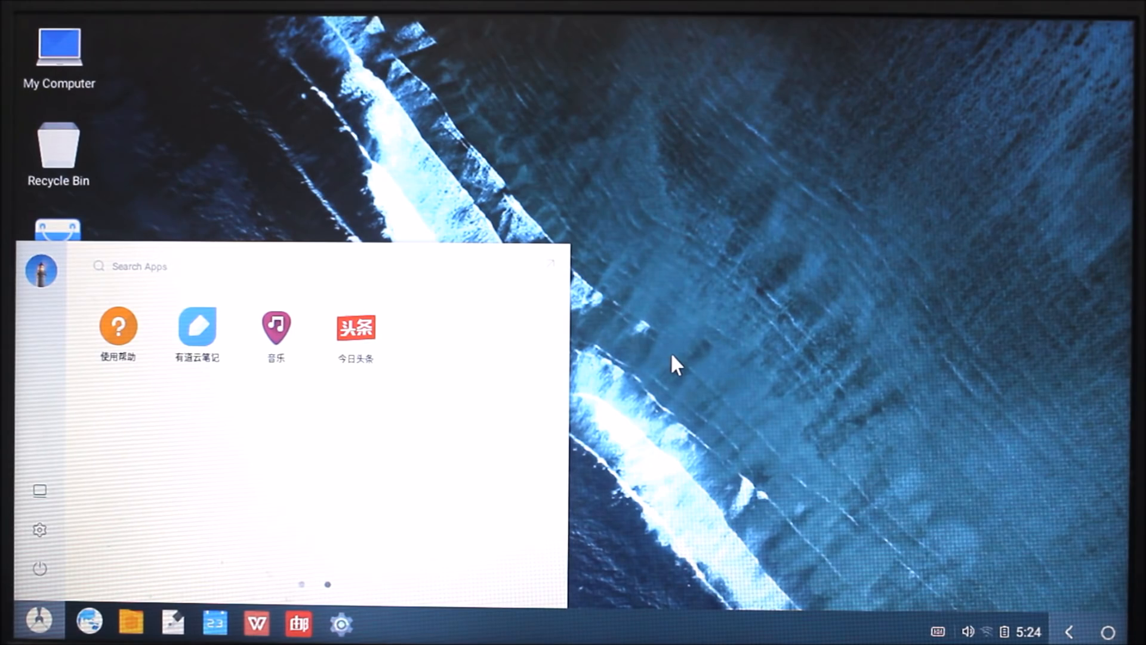